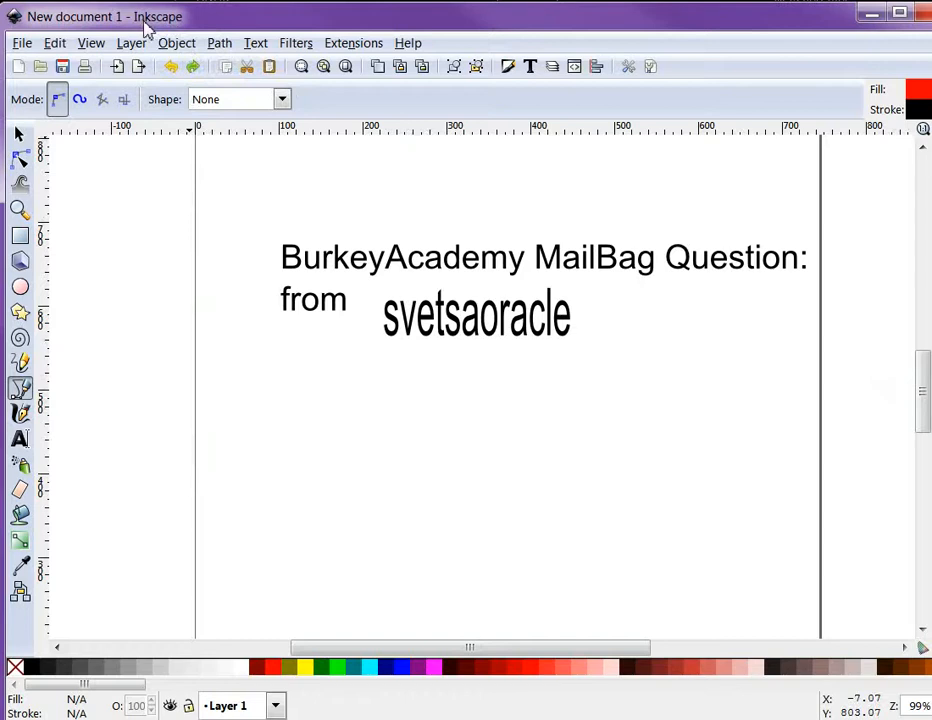
mouse_move(185, 25)
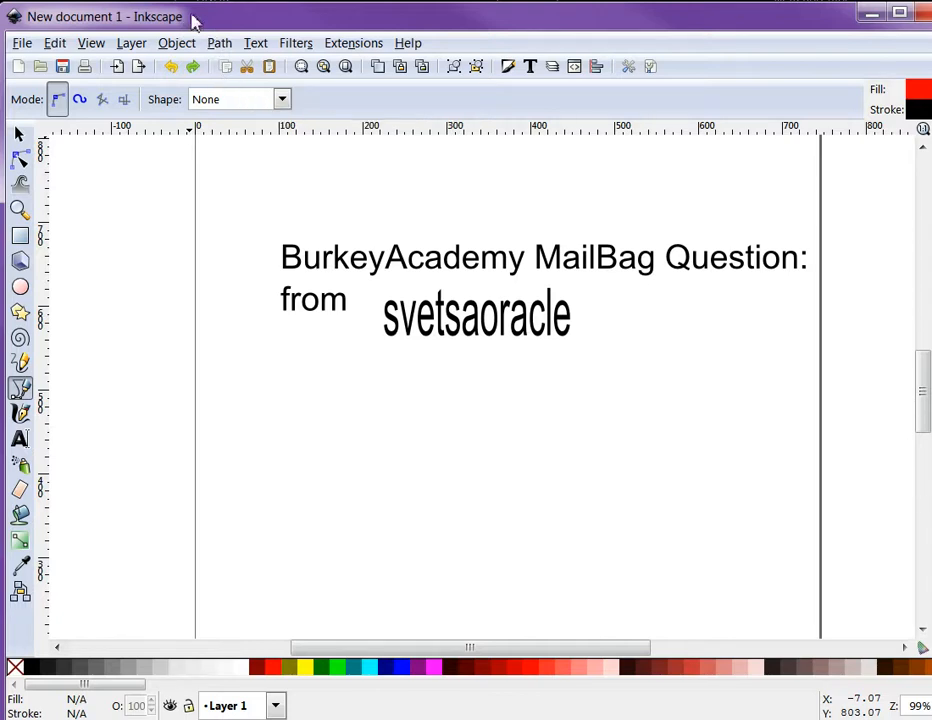
mouse_move(160, 20)
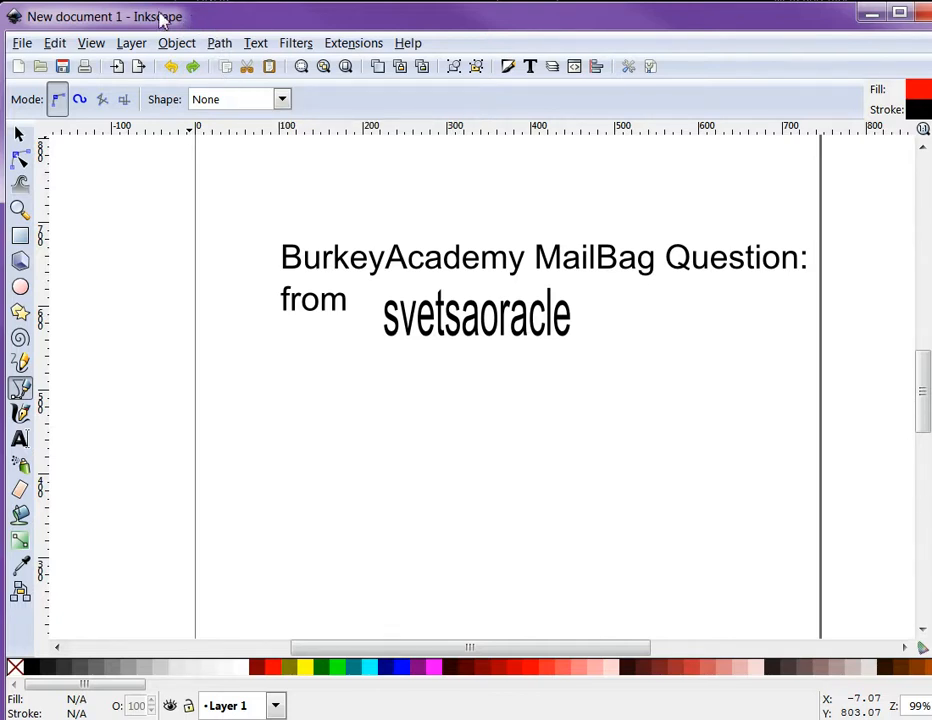
mouse_move(122, 47)
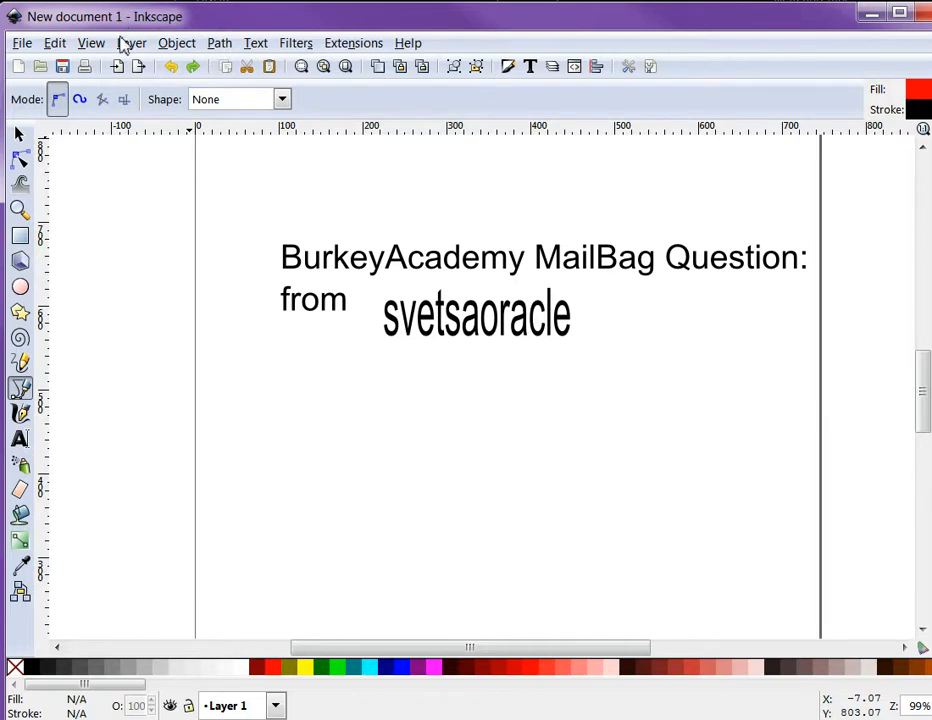
mouse_move(40, 66)
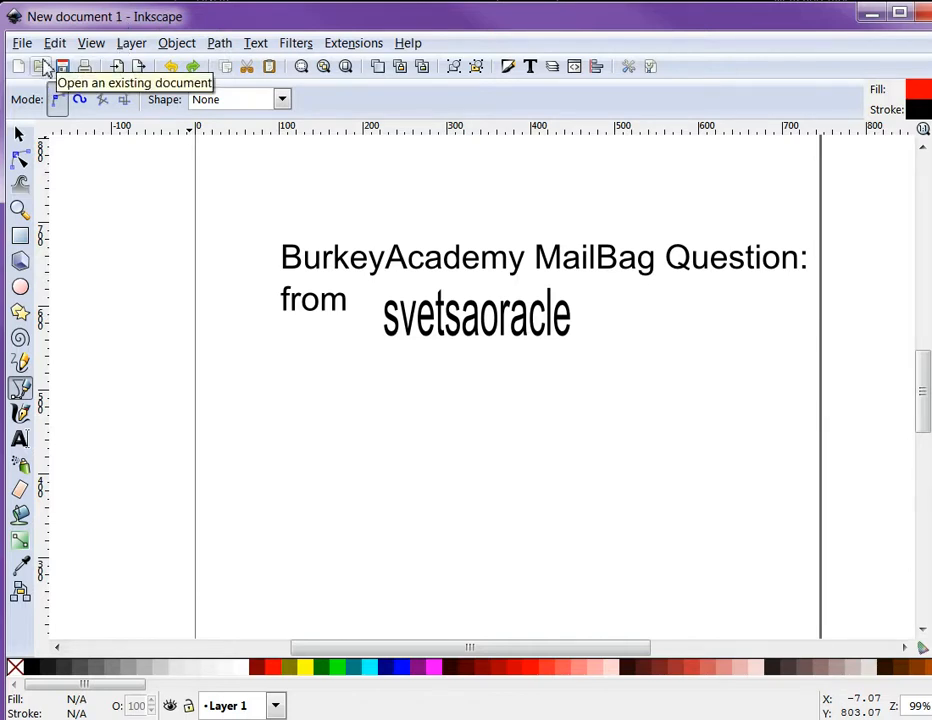
Open 'Blank Grid Better.jpg' with the image embedded in the document.
click(44, 66)
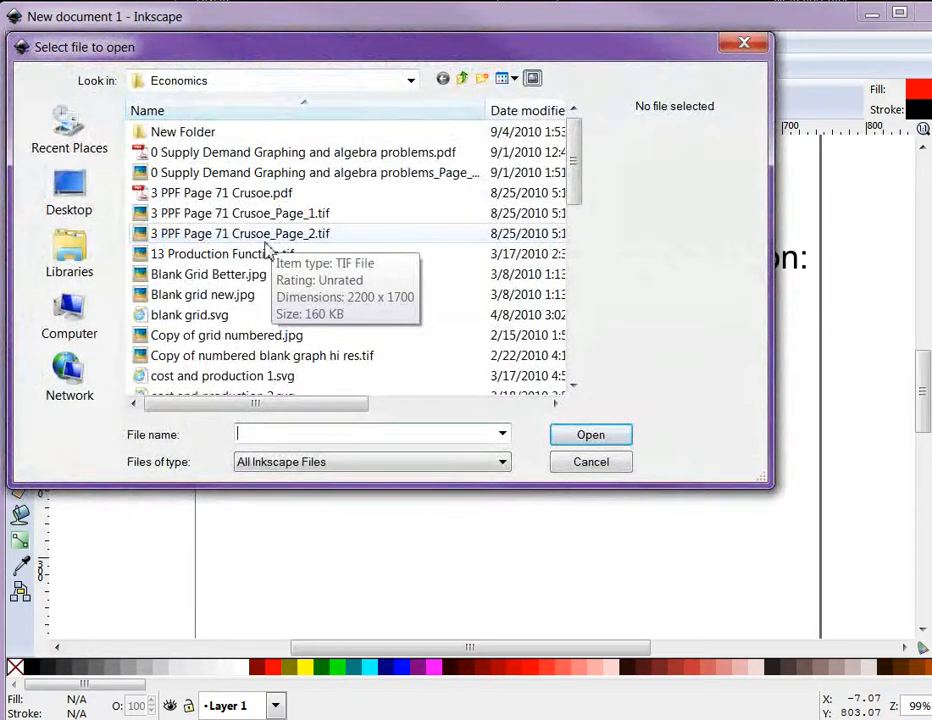
mouse_move(208, 274)
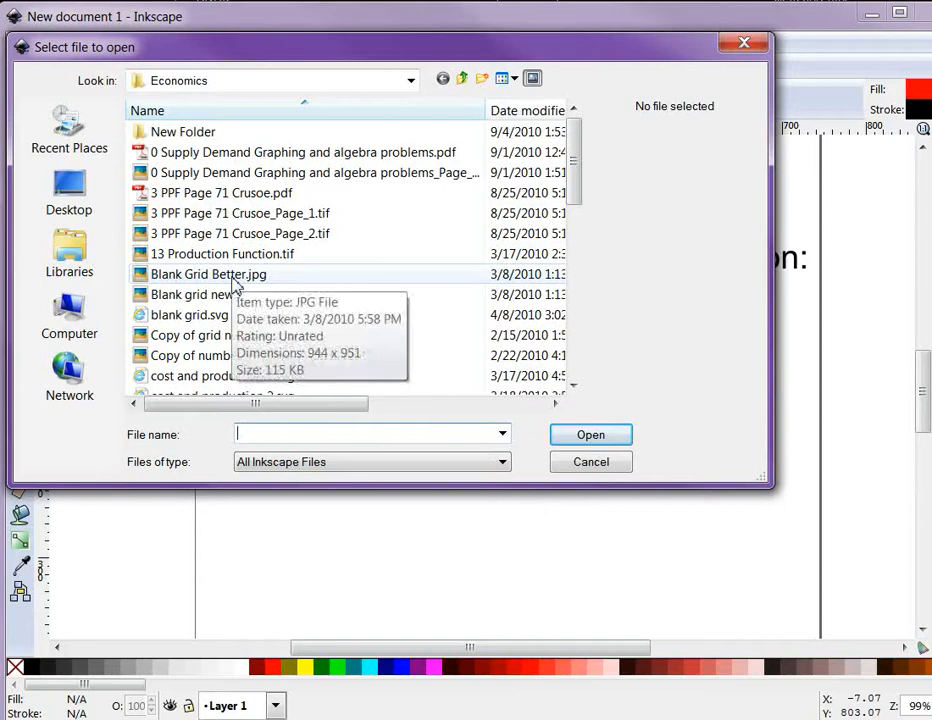
click(590, 434)
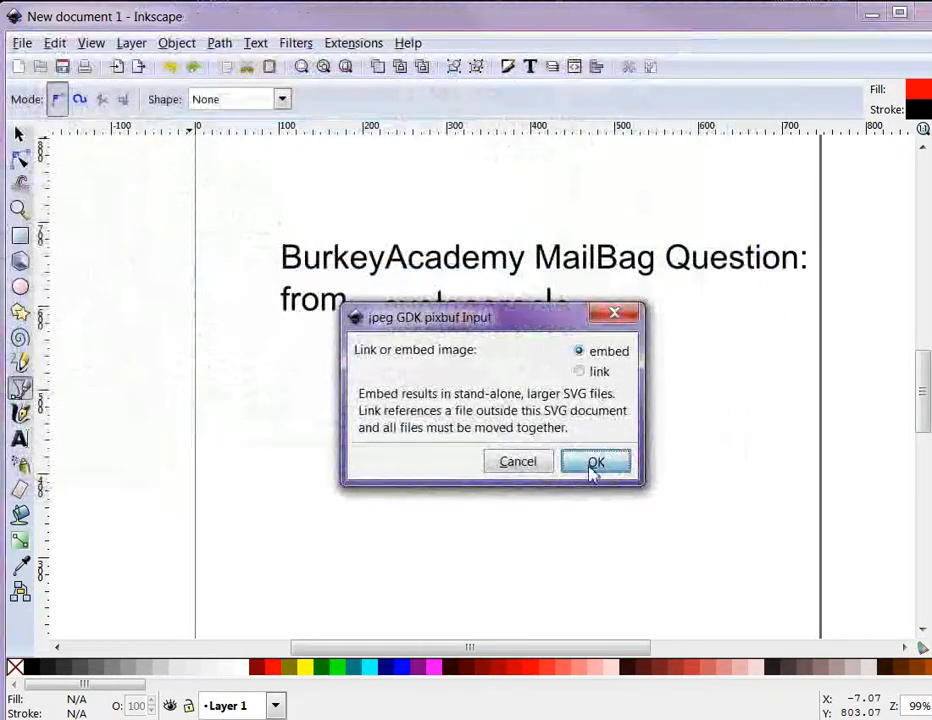
click(596, 461)
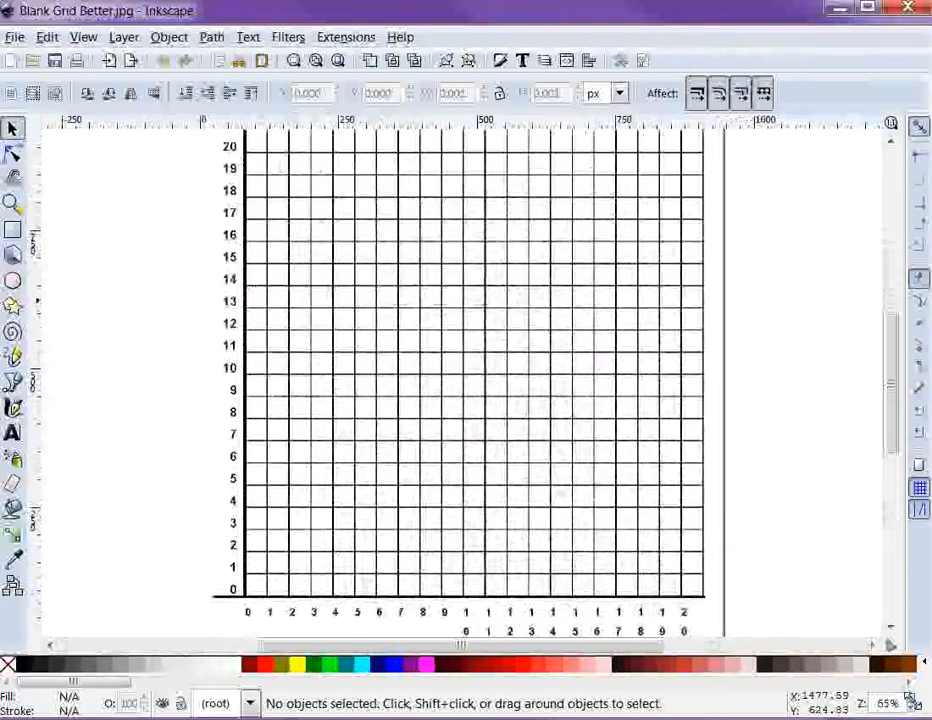
mouse_move(672, 540)
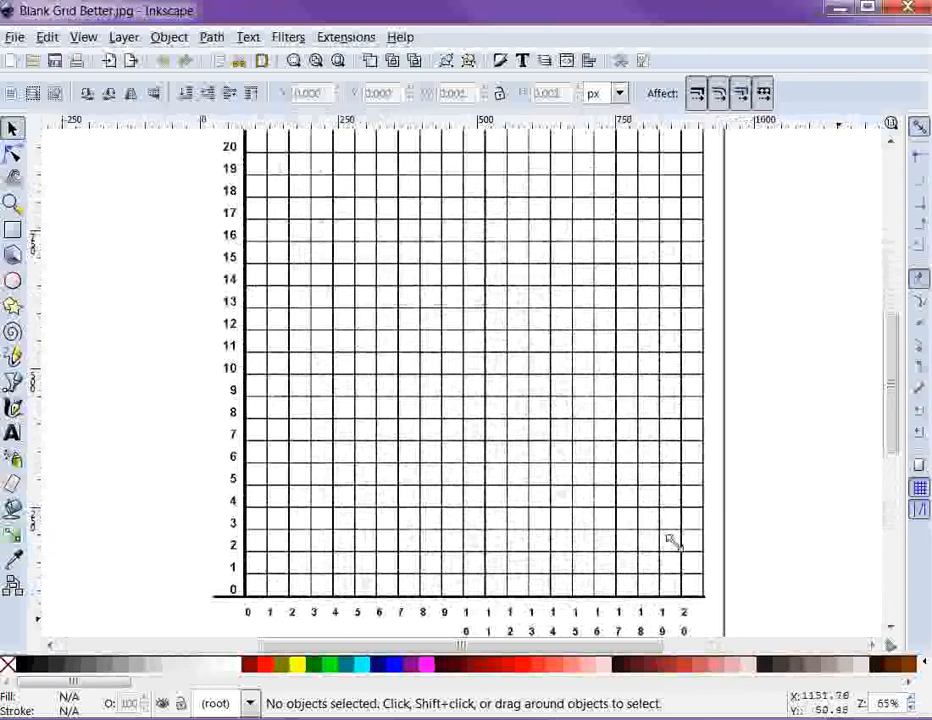
mouse_move(520, 455)
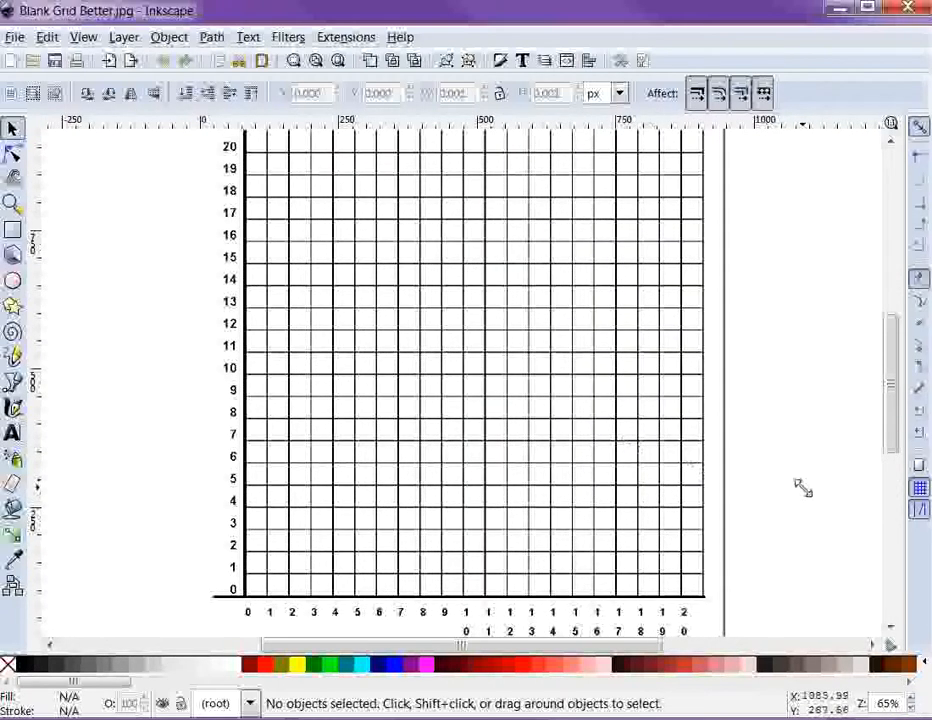
mouse_move(773, 480)
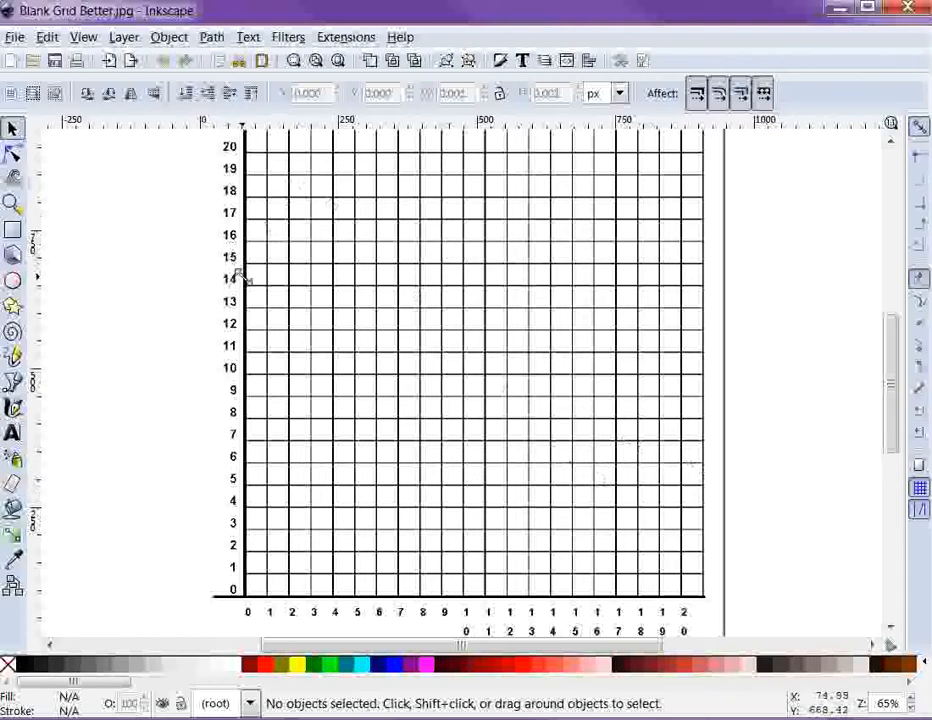
mouse_move(570, 625)
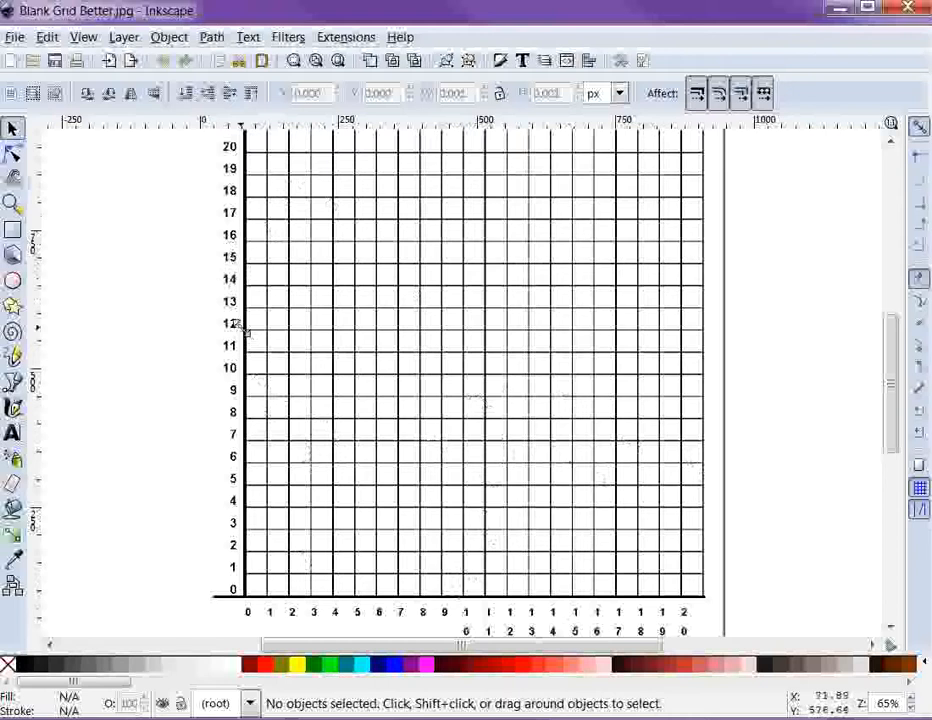
mouse_move(500, 324)
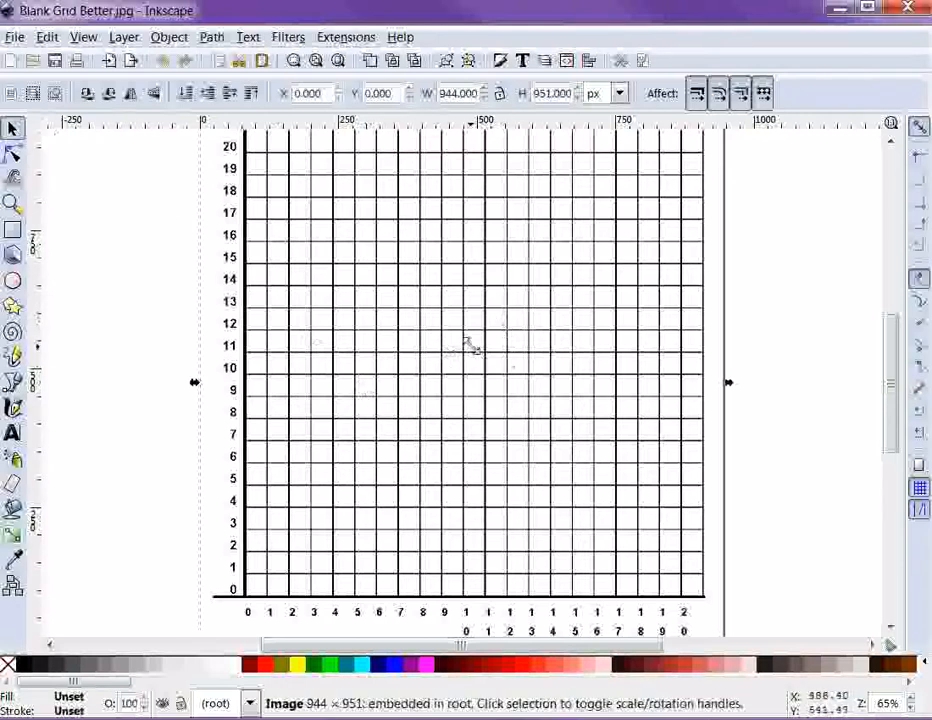
mouse_move(14, 130)
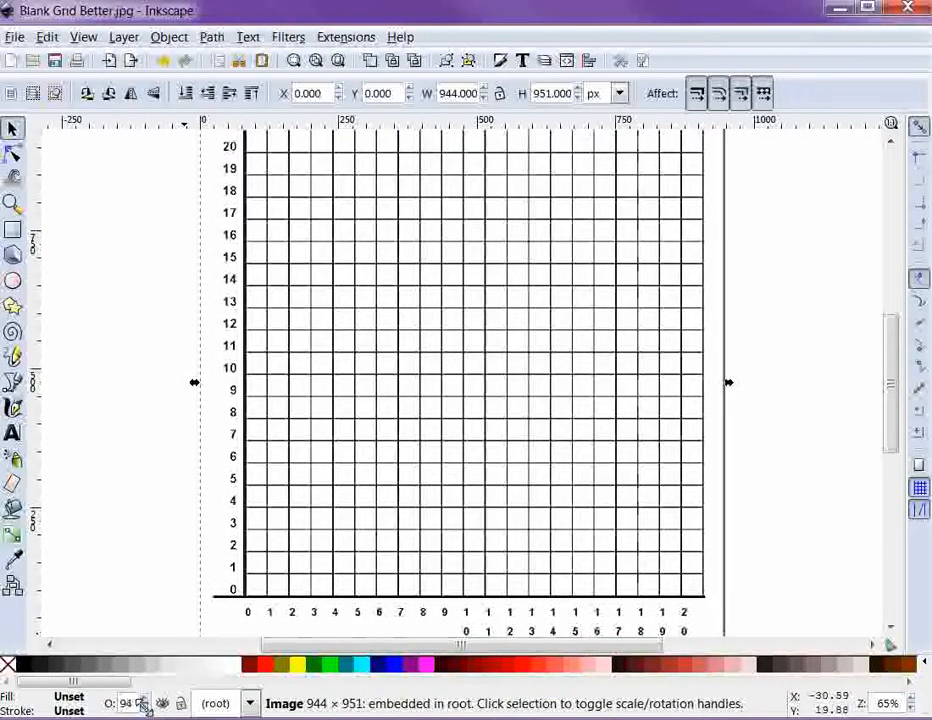
Set the grid image's opacity to 35 in the status bar.
click(140, 703)
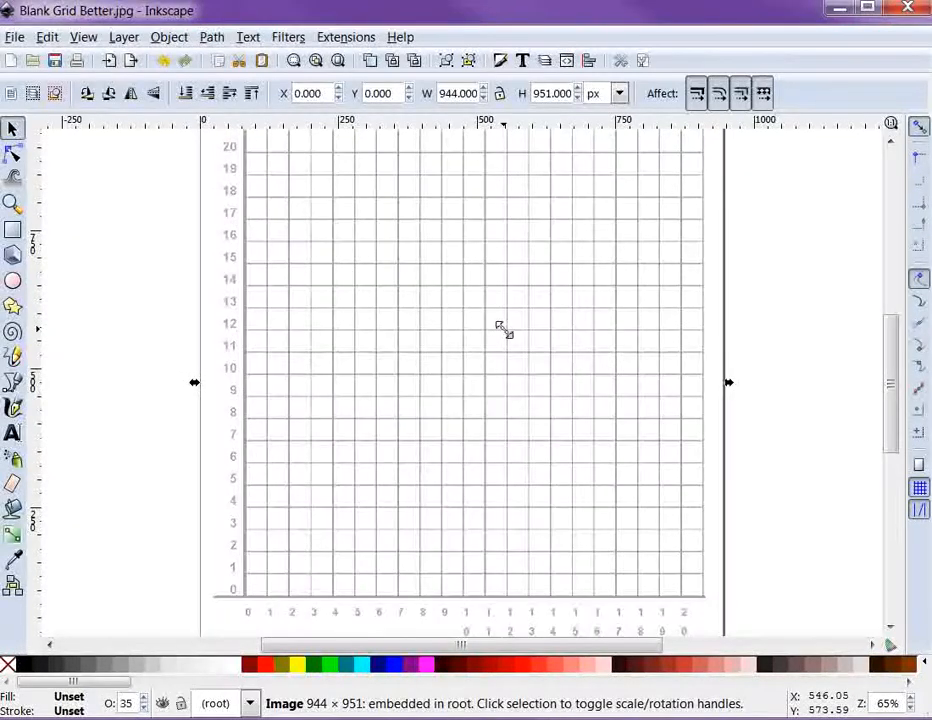
mouse_move(200, 332)
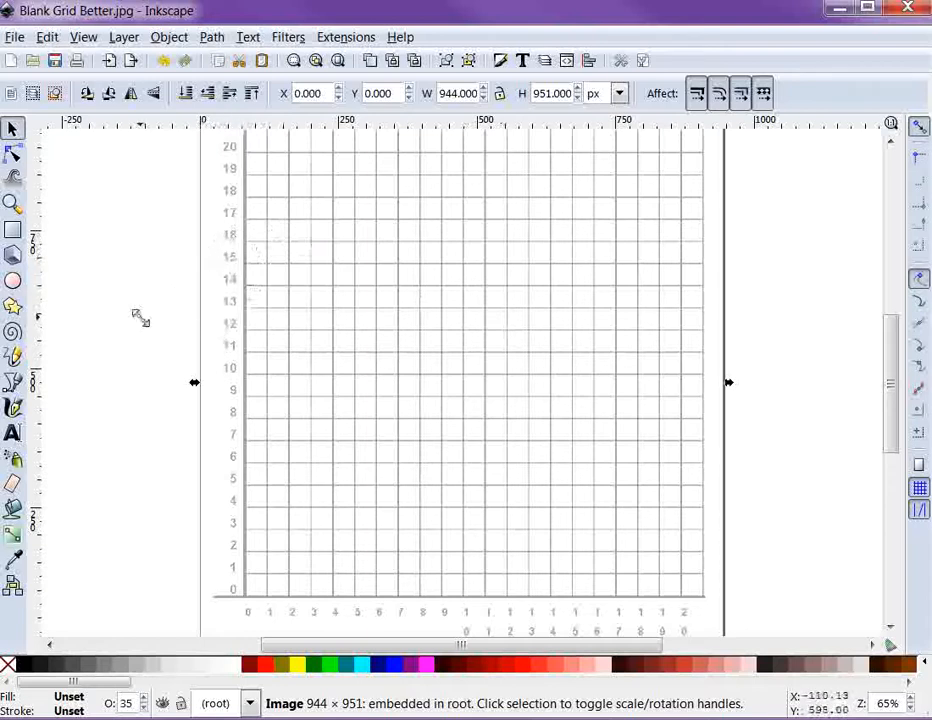
mouse_move(57, 340)
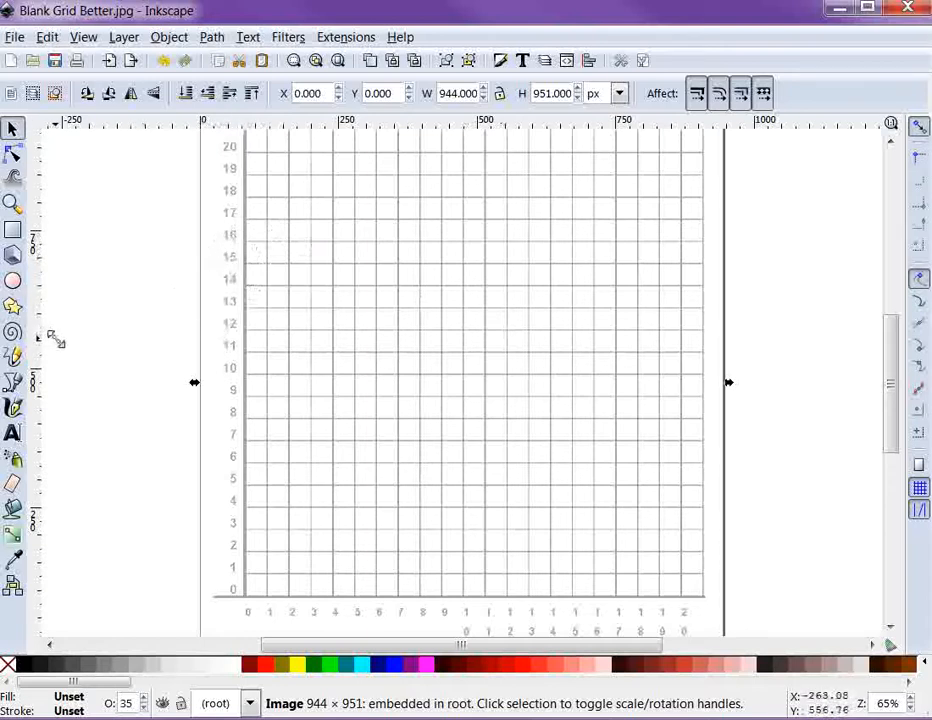
mouse_move(14, 382)
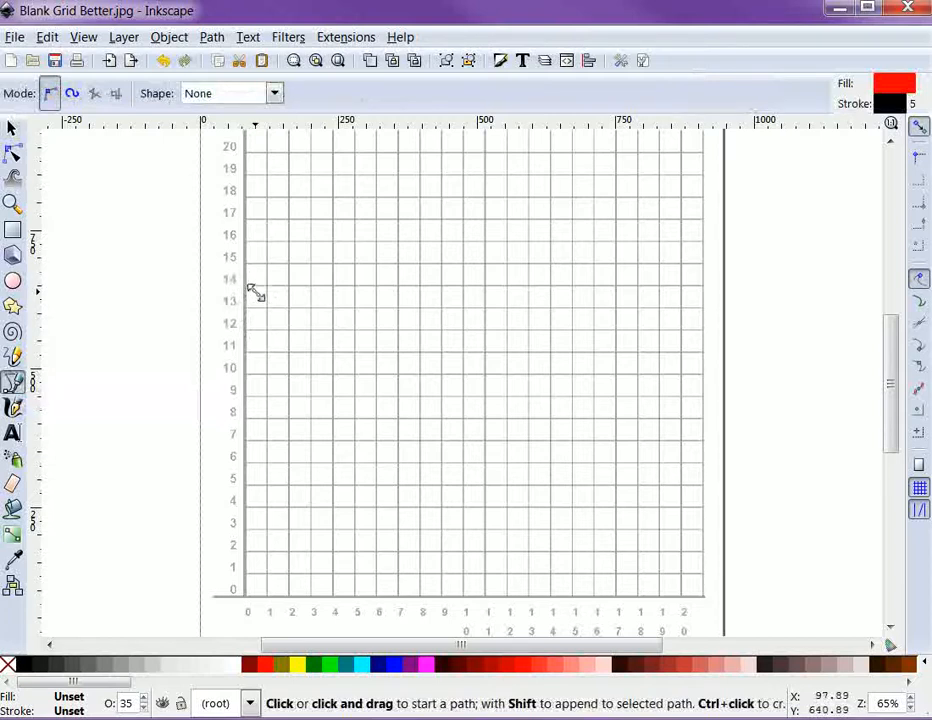
mouse_move(250, 286)
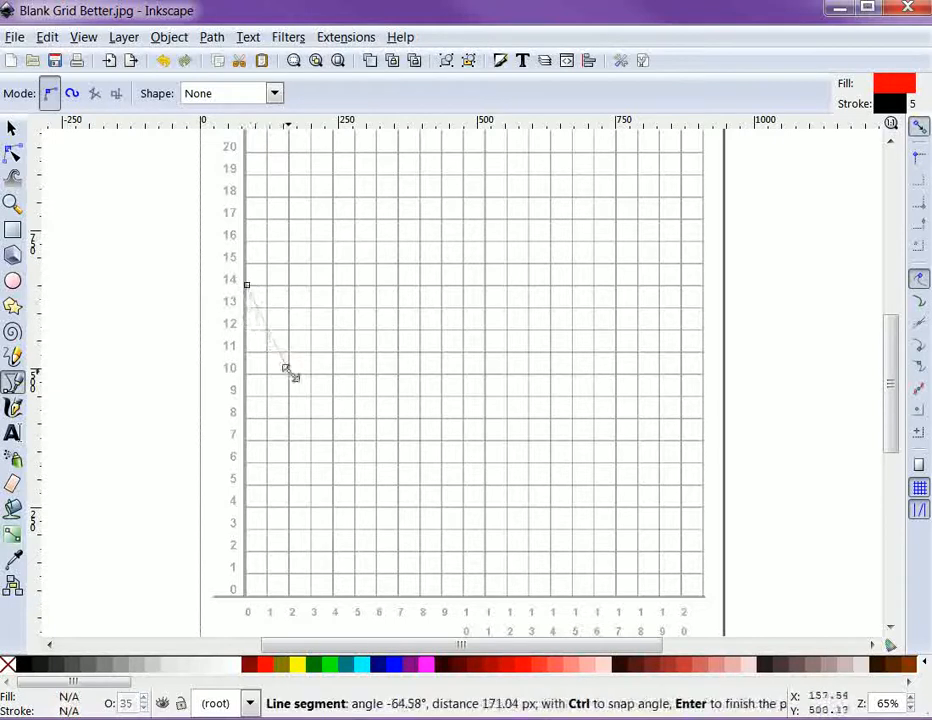
mouse_move(290, 515)
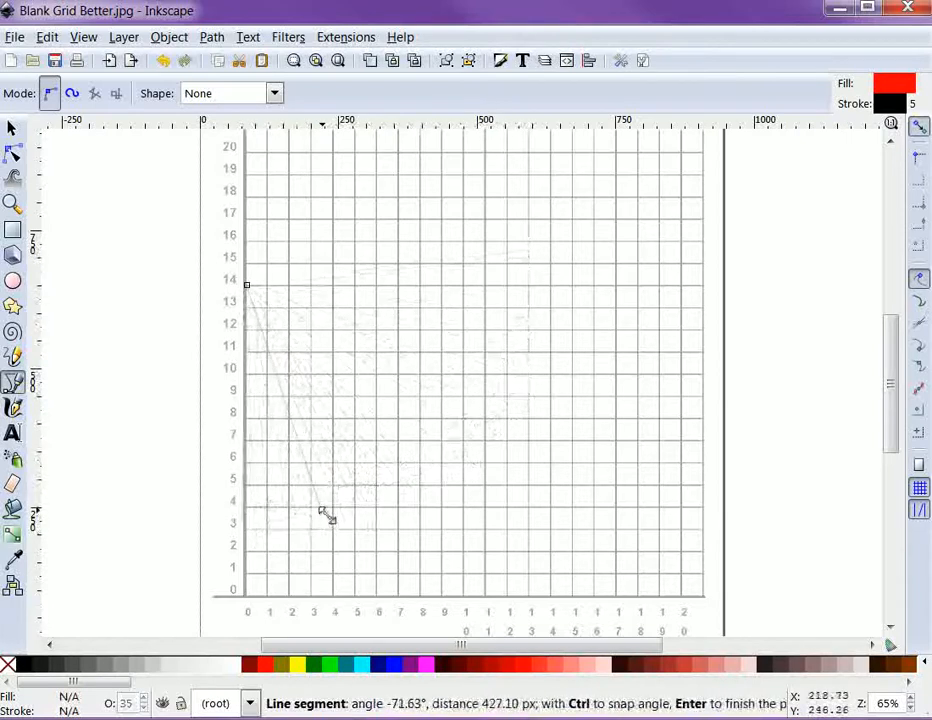
mouse_move(400, 590)
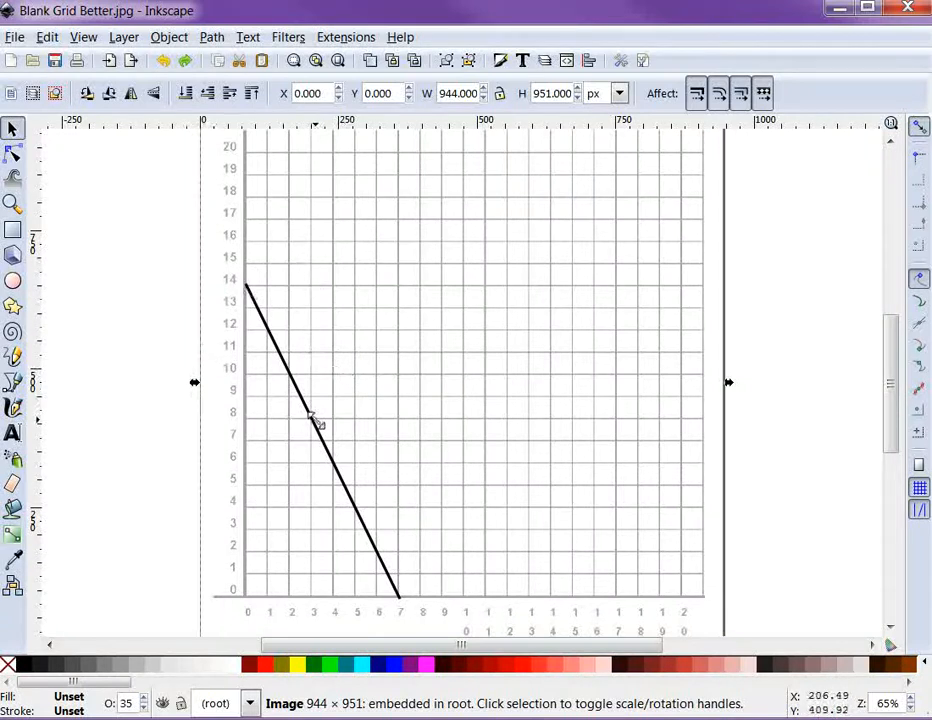
mouse_move(318, 437)
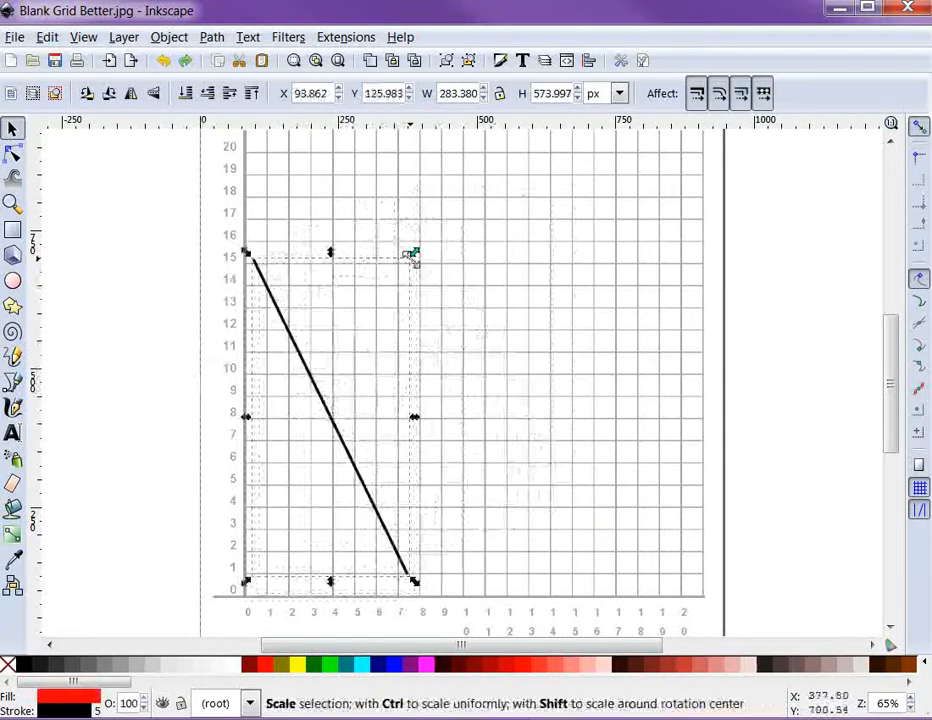
Stretch the demand line to fit the axes and colour it navy.
drag(413, 253, 615, 184)
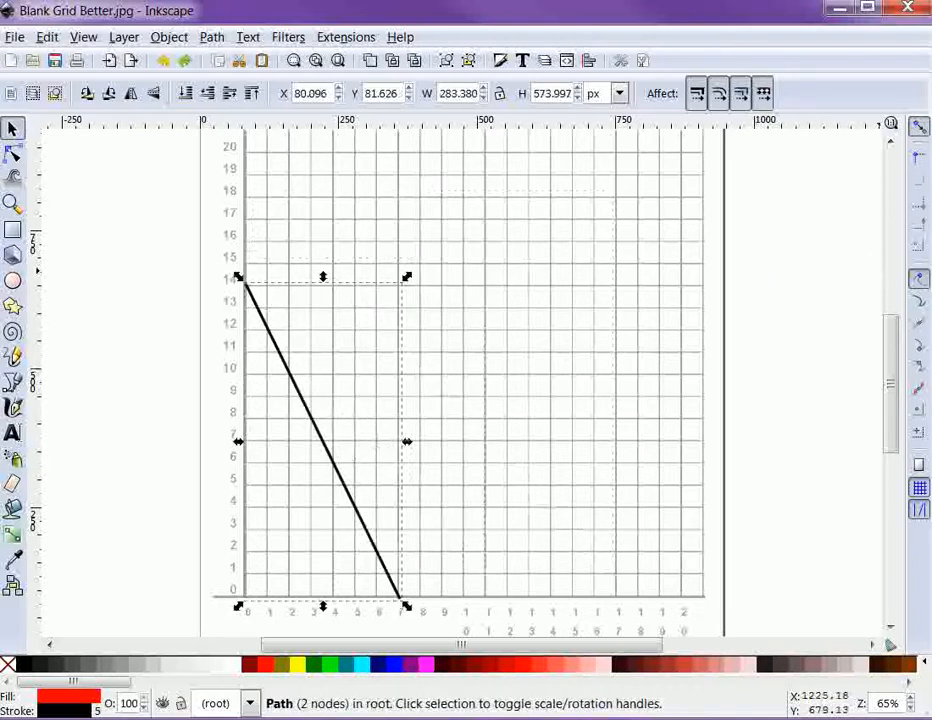
mouse_move(405, 410)
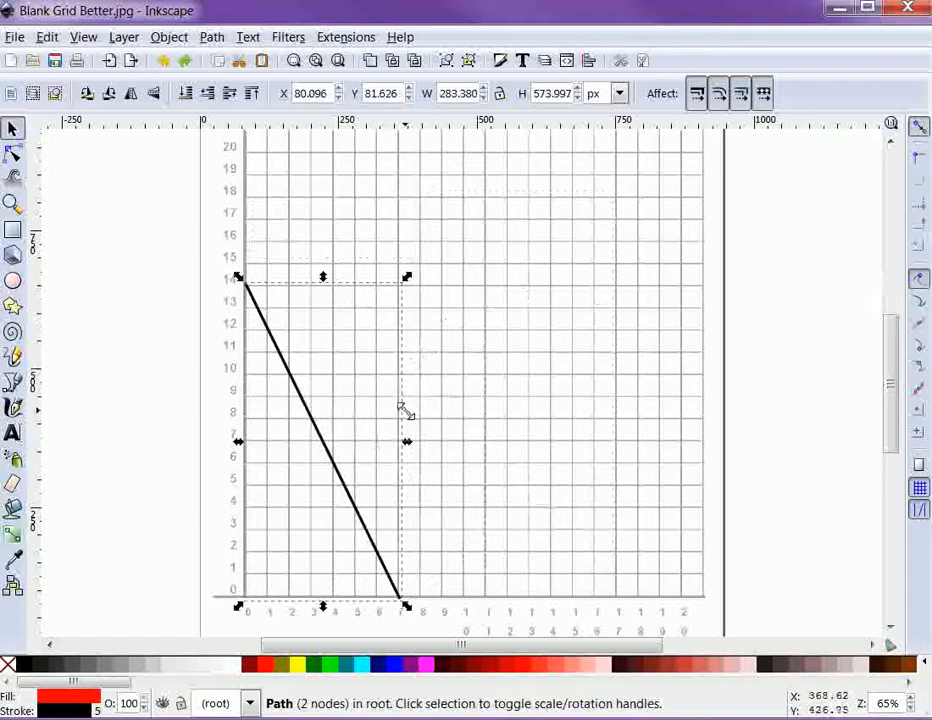
mouse_move(230, 305)
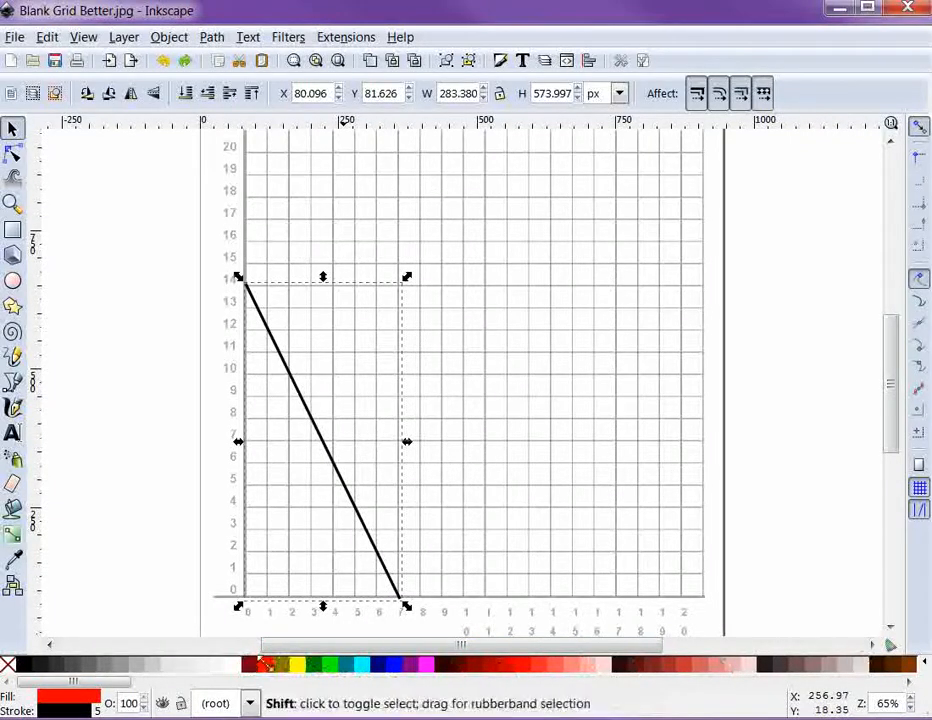
click(388, 663)
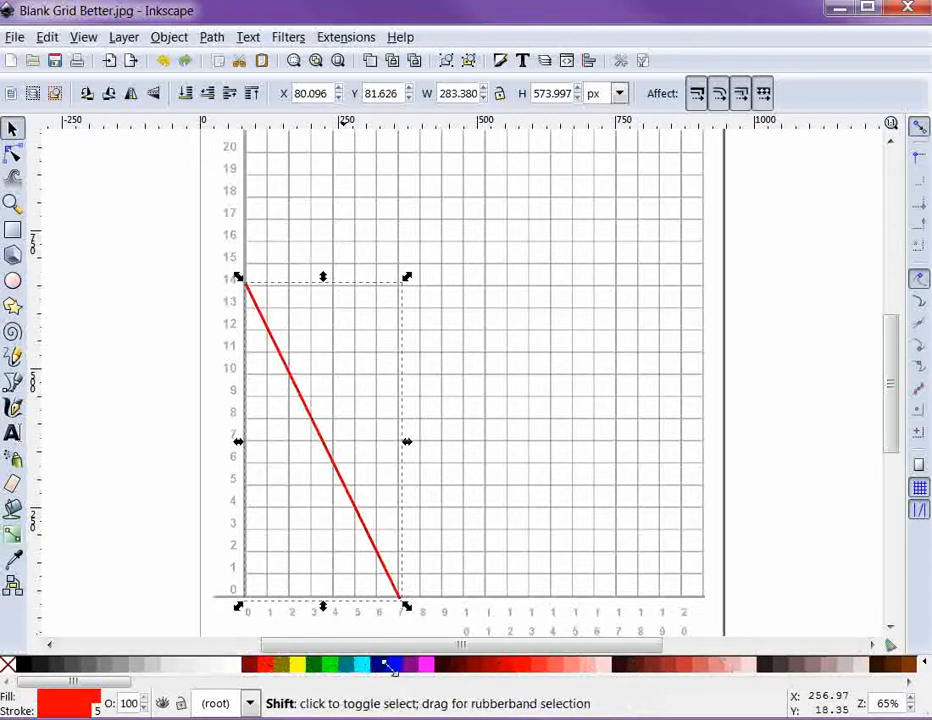
click(388, 665)
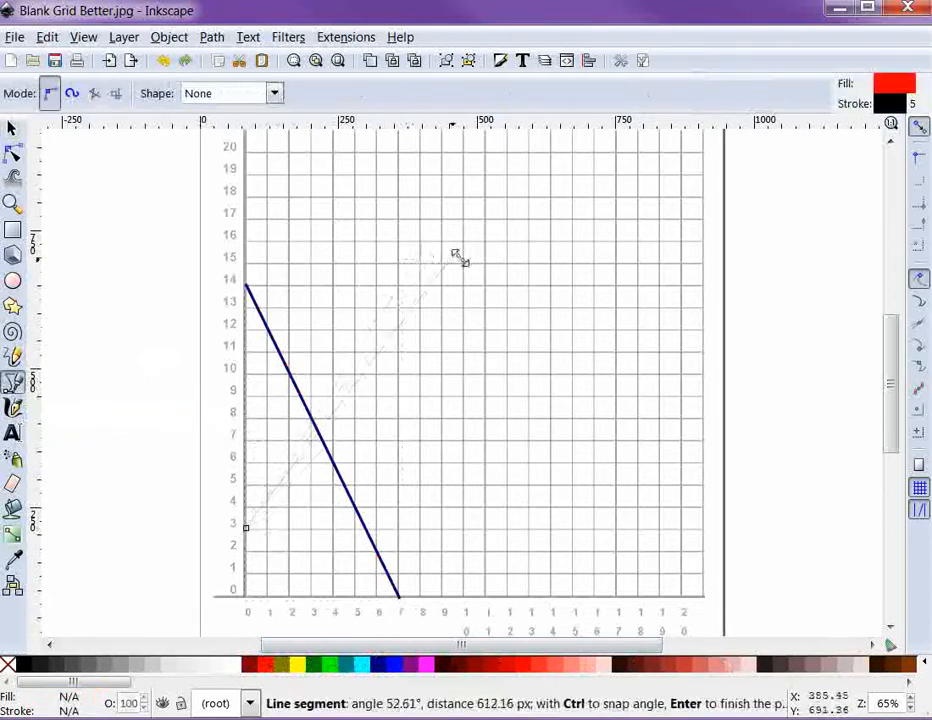
mouse_move(465, 263)
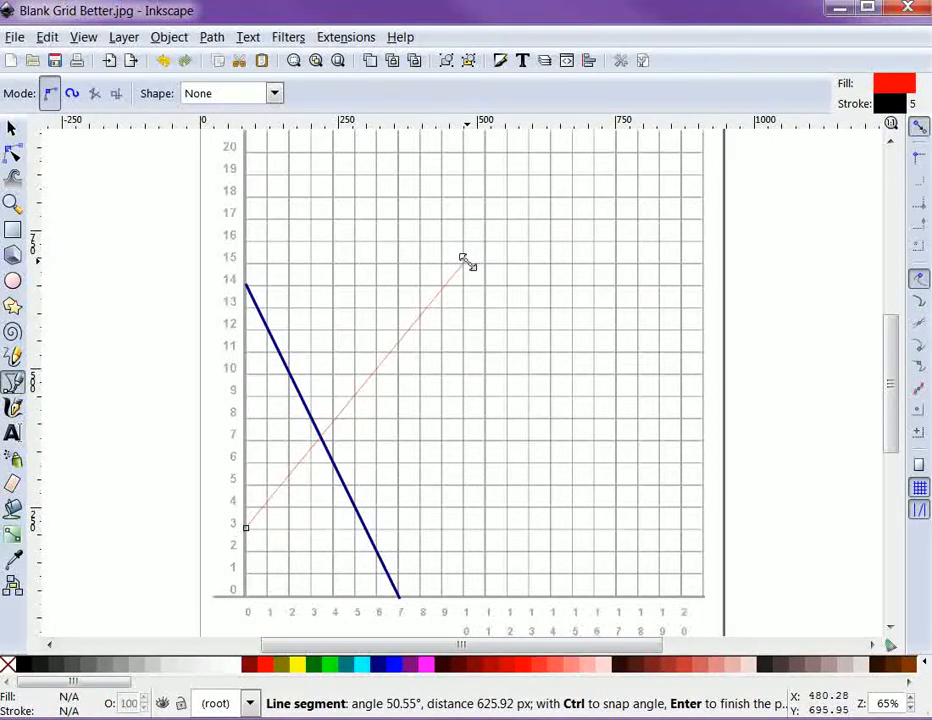
Finish the supply line from 3 up to about 15 and colour it red.
click(465, 258)
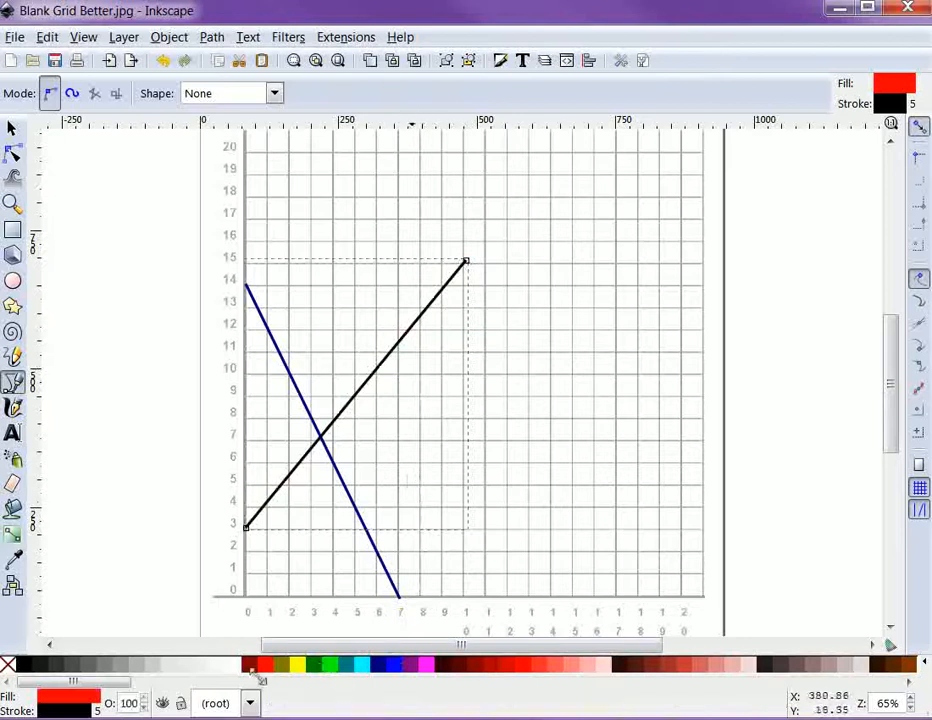
mouse_move(266, 664)
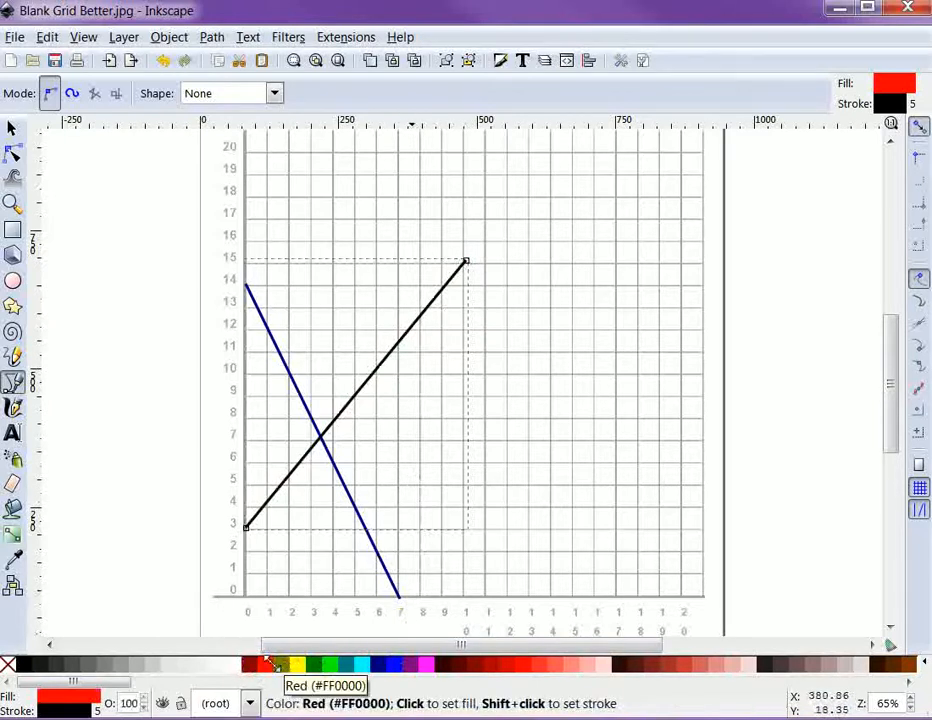
click(276, 663)
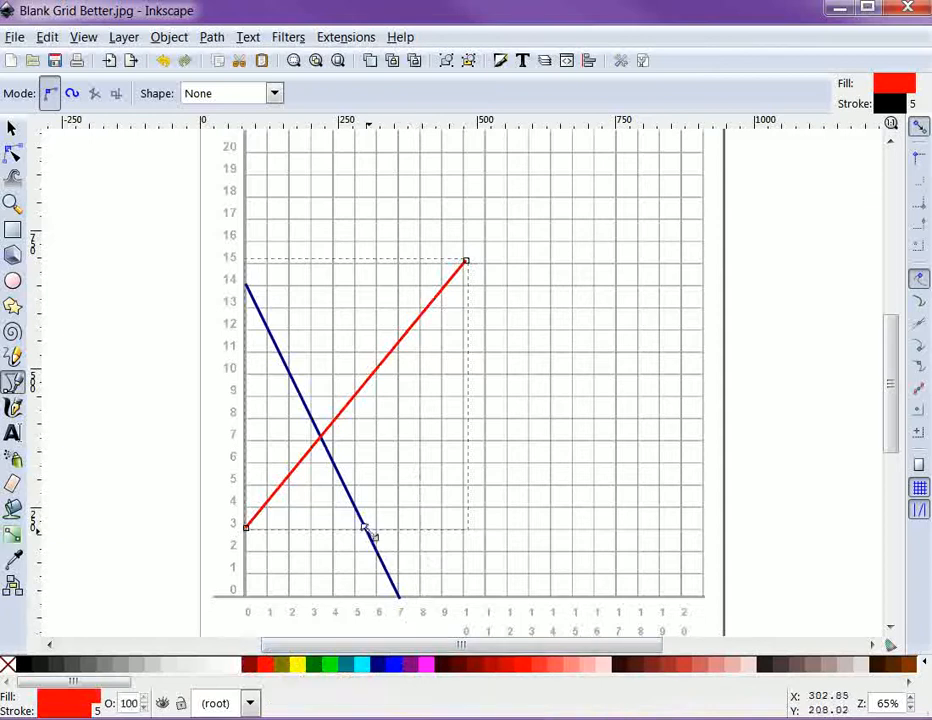
mouse_move(372, 434)
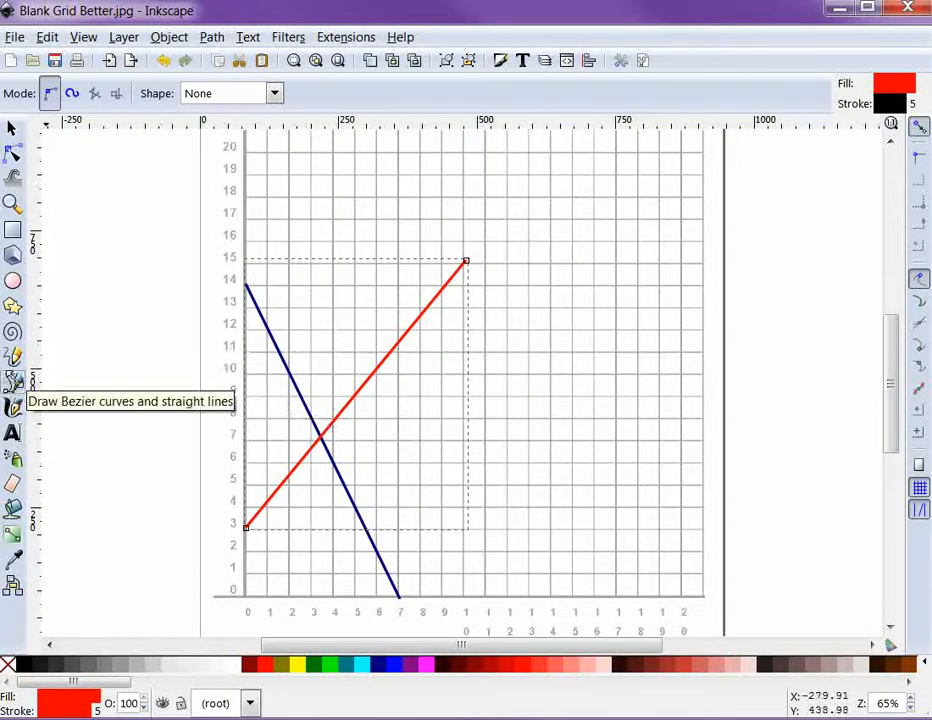
mouse_move(513, 275)
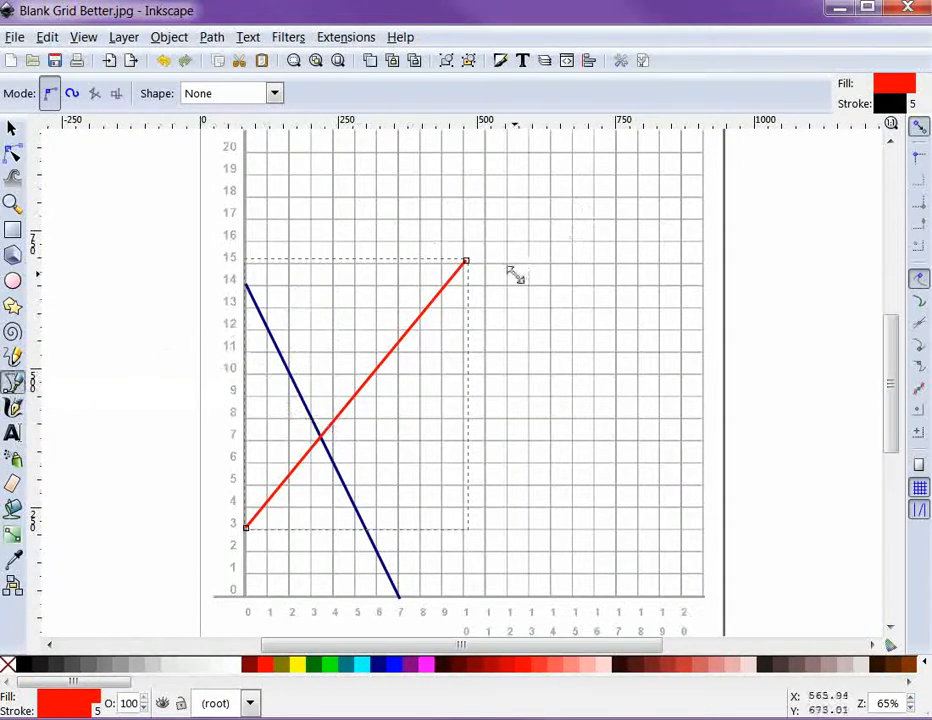
mouse_move(565, 310)
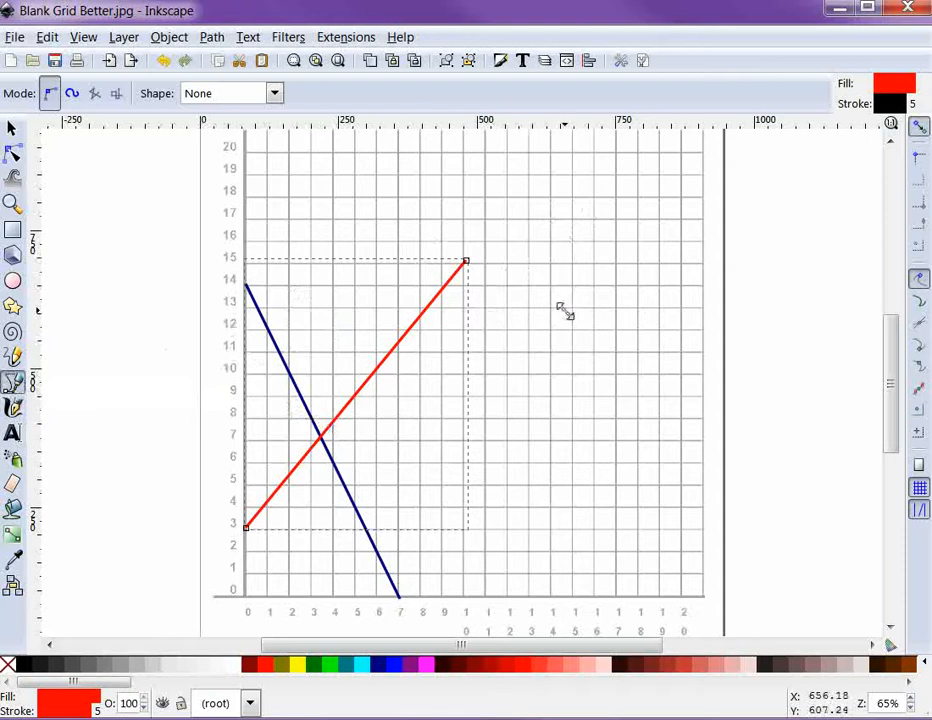
mouse_move(495, 272)
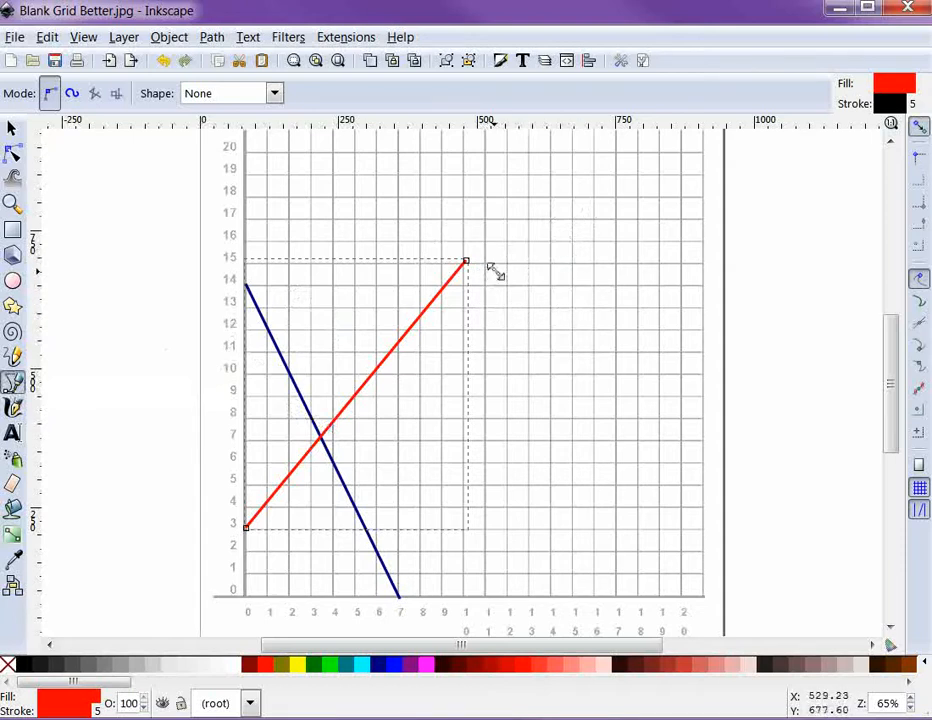
mouse_move(510, 267)
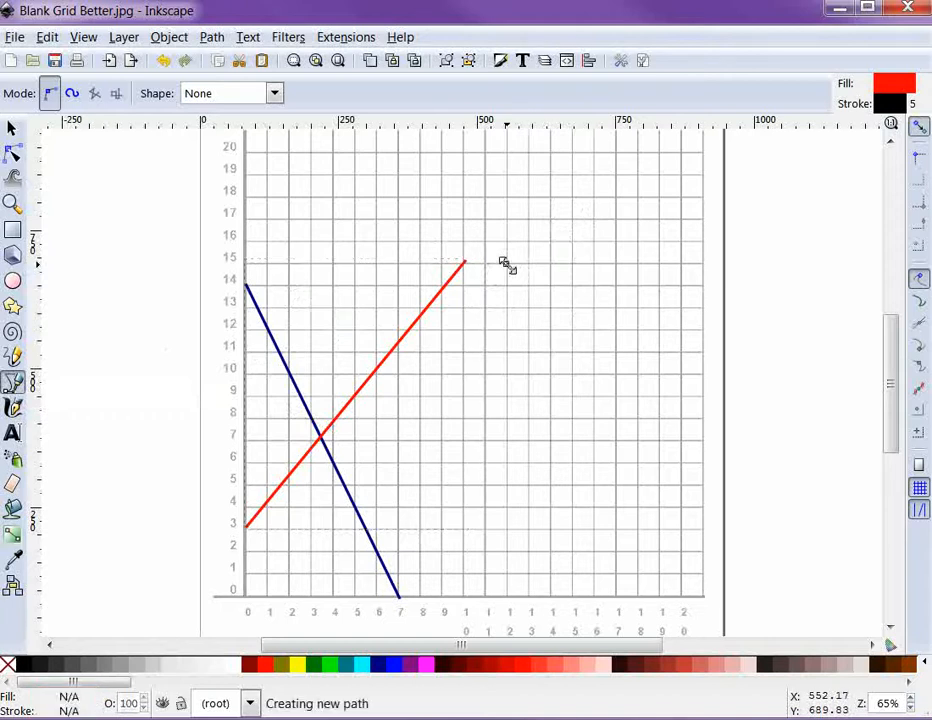
Draw a small triangle right of the supply line with a fuchsia outline.
click(505, 263)
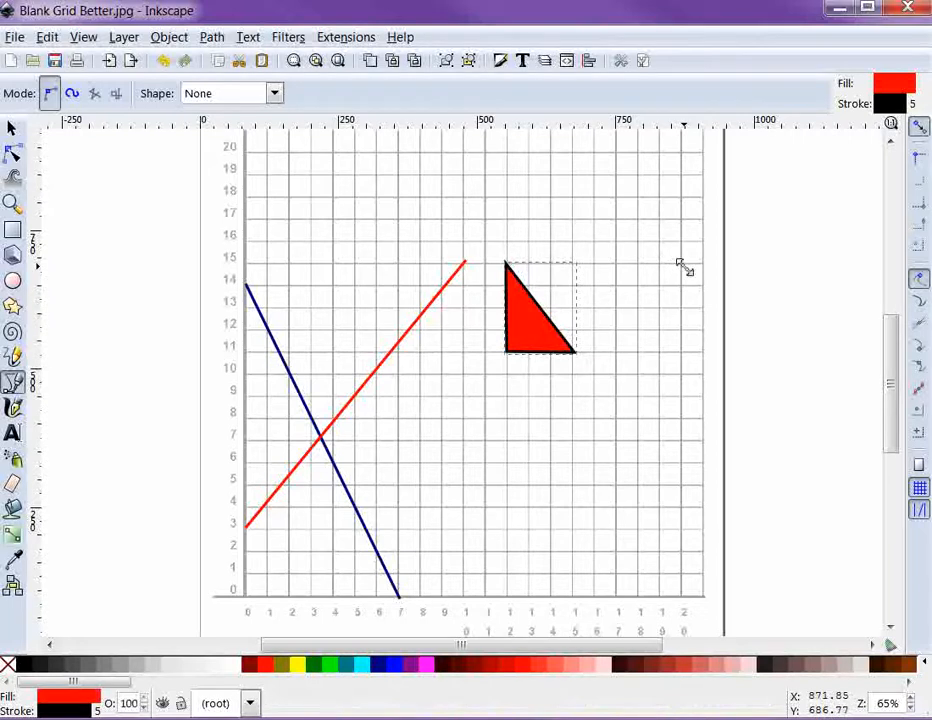
mouse_move(553, 400)
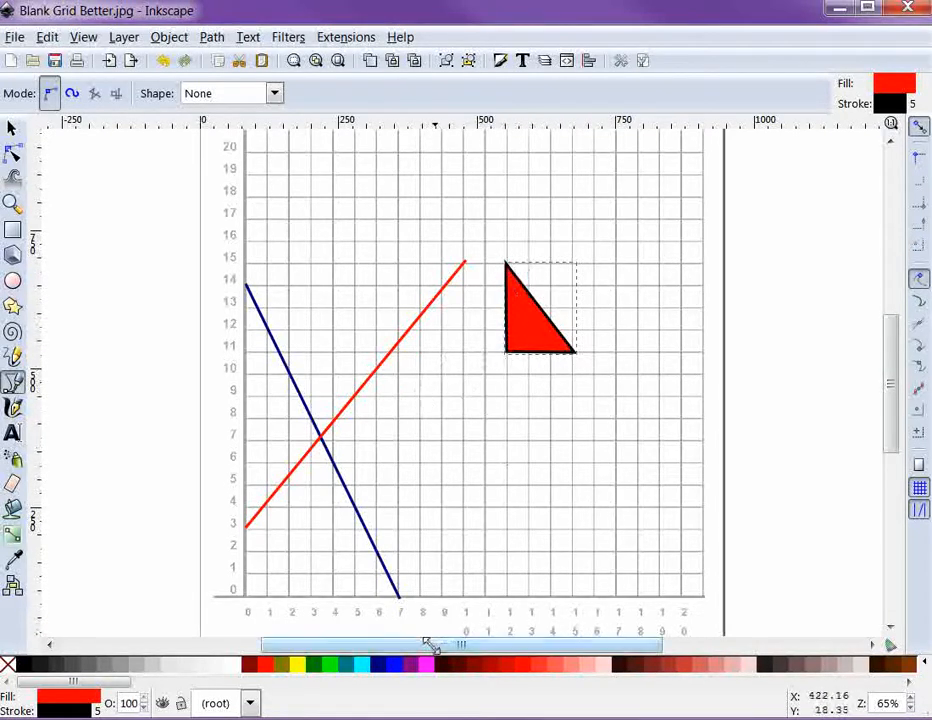
click(425, 663)
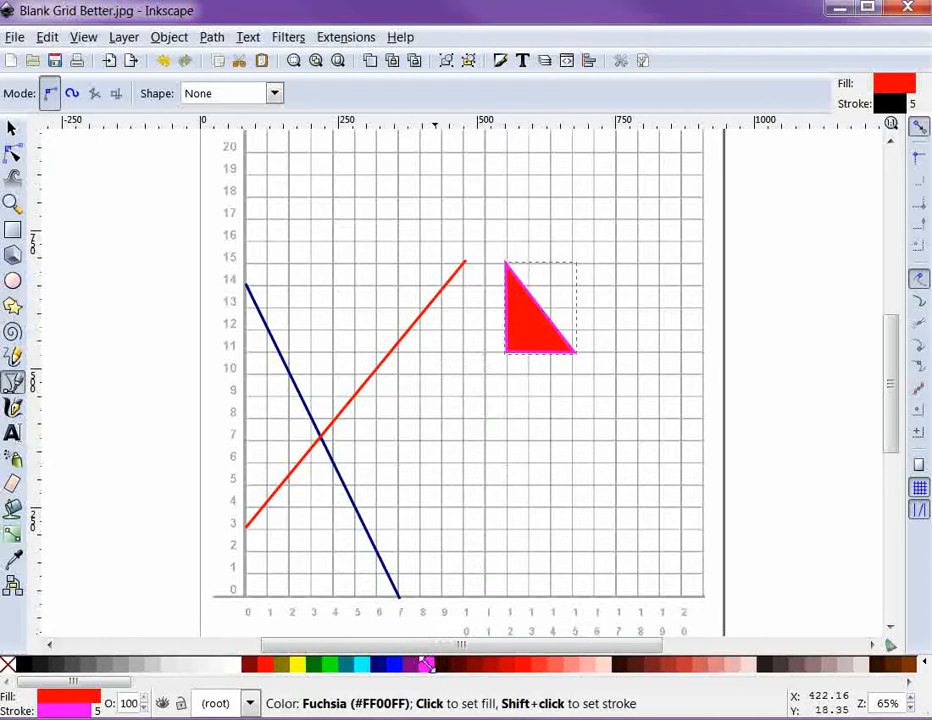
mouse_move(383, 664)
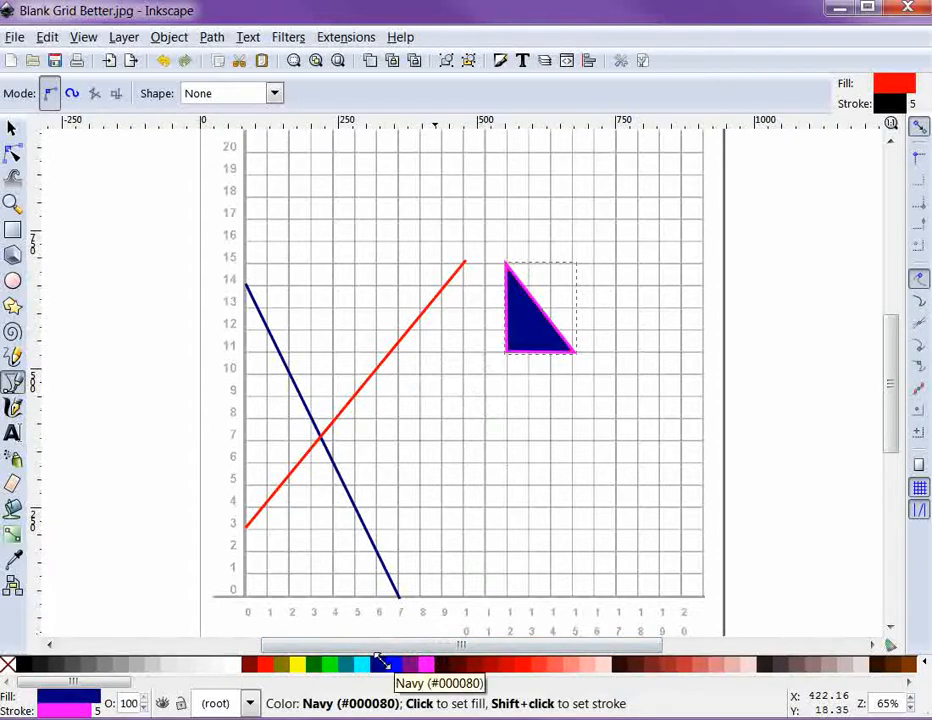
mouse_move(305, 663)
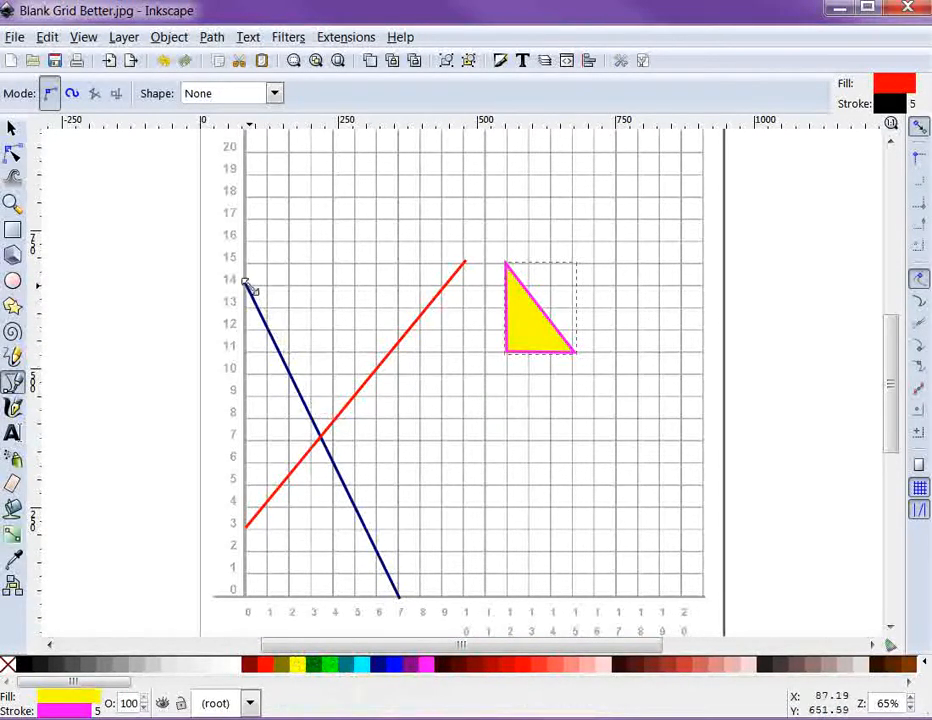
mouse_move(248, 285)
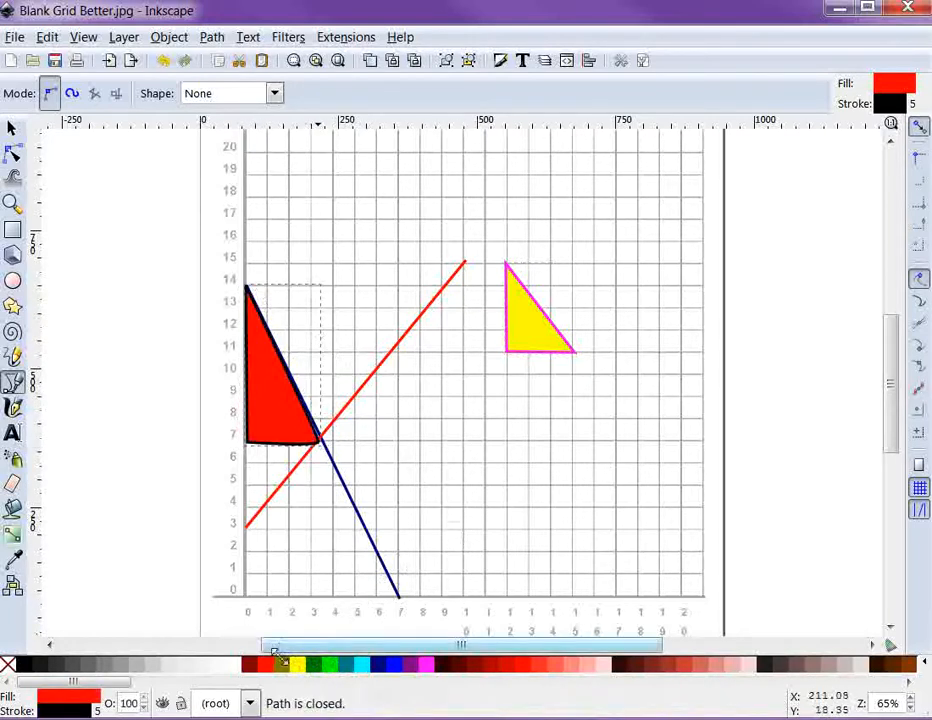
click(297, 663)
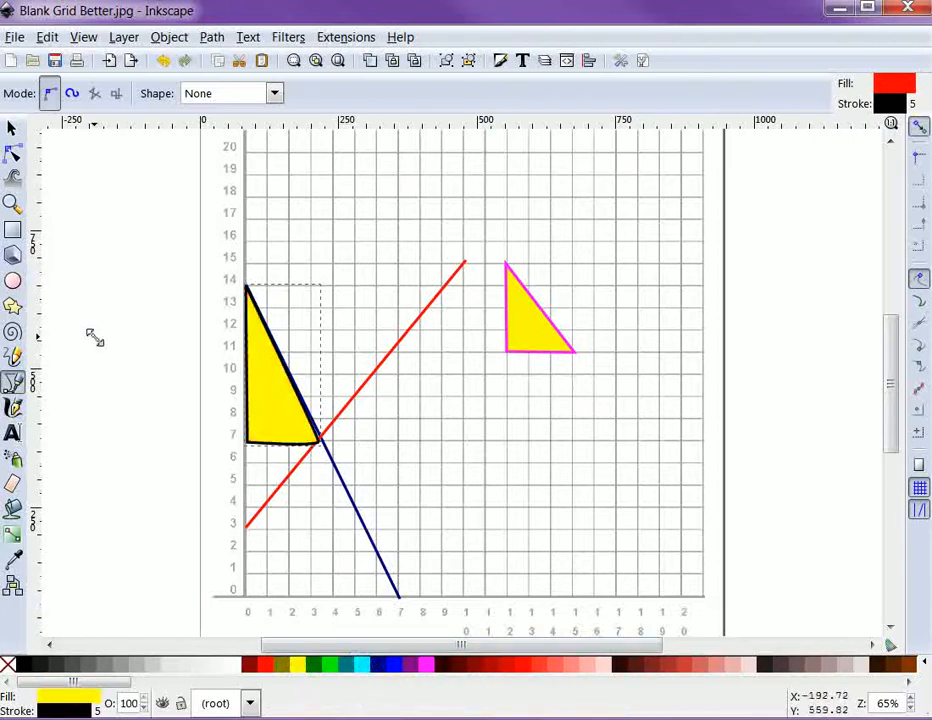
mouse_move(60, 245)
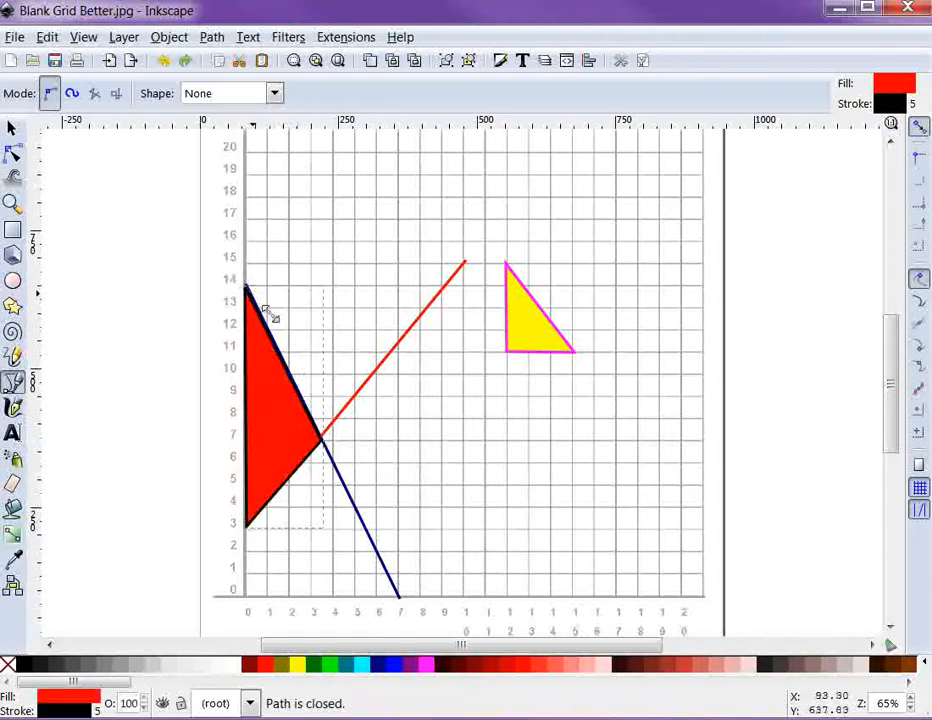
click(293, 663)
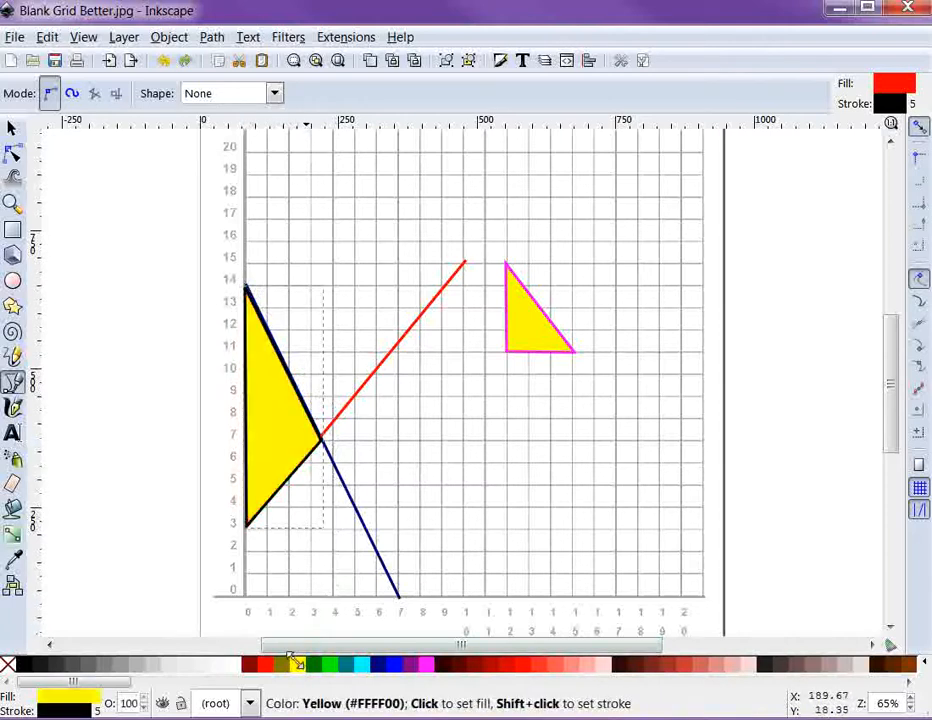
mouse_move(295, 664)
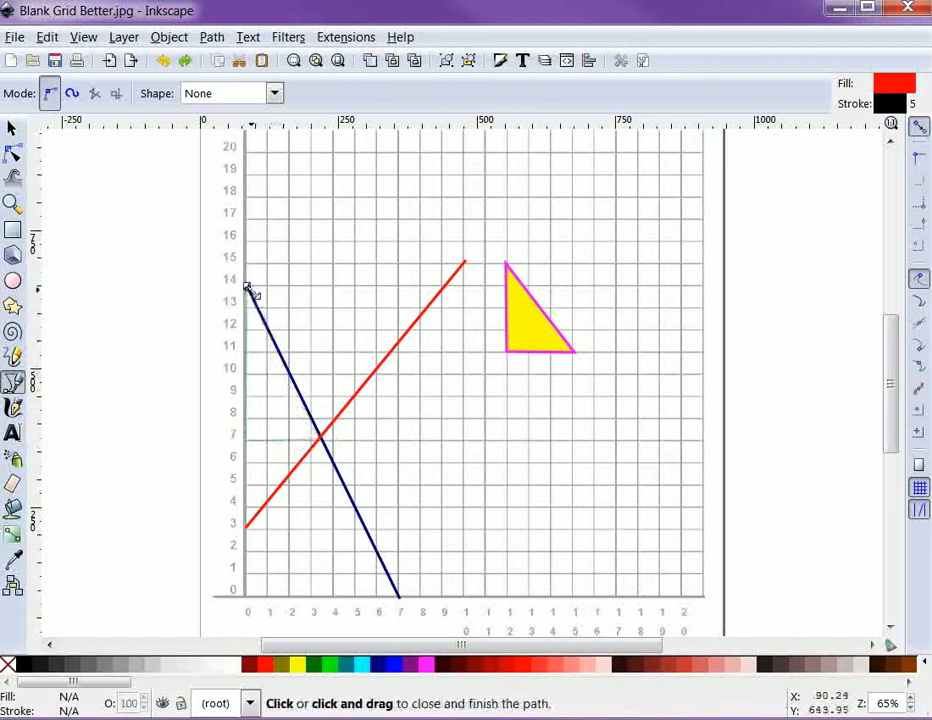
Close the upper triangle and add a yellow triangle at 53% opacity over prices 3–7.
click(247, 287)
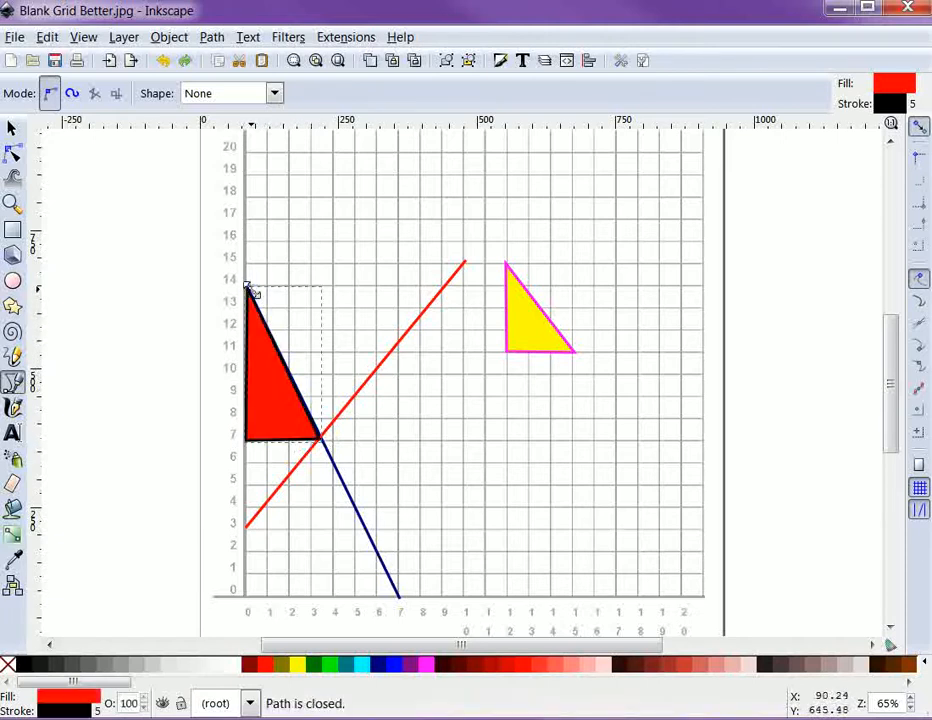
mouse_move(180, 237)
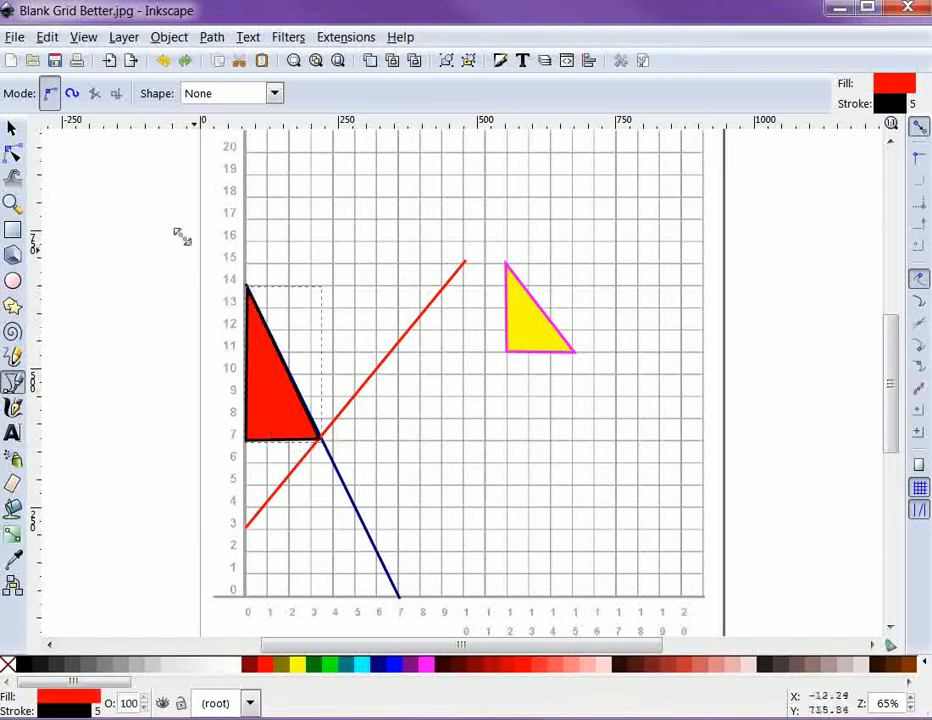
mouse_move(245, 230)
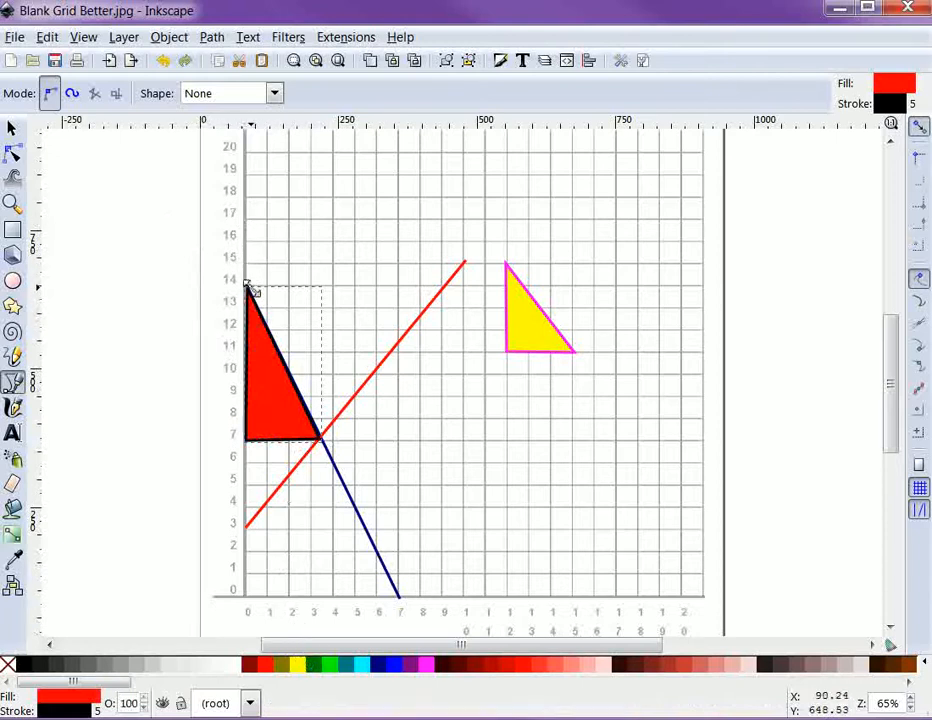
drag(248, 288, 228, 432)
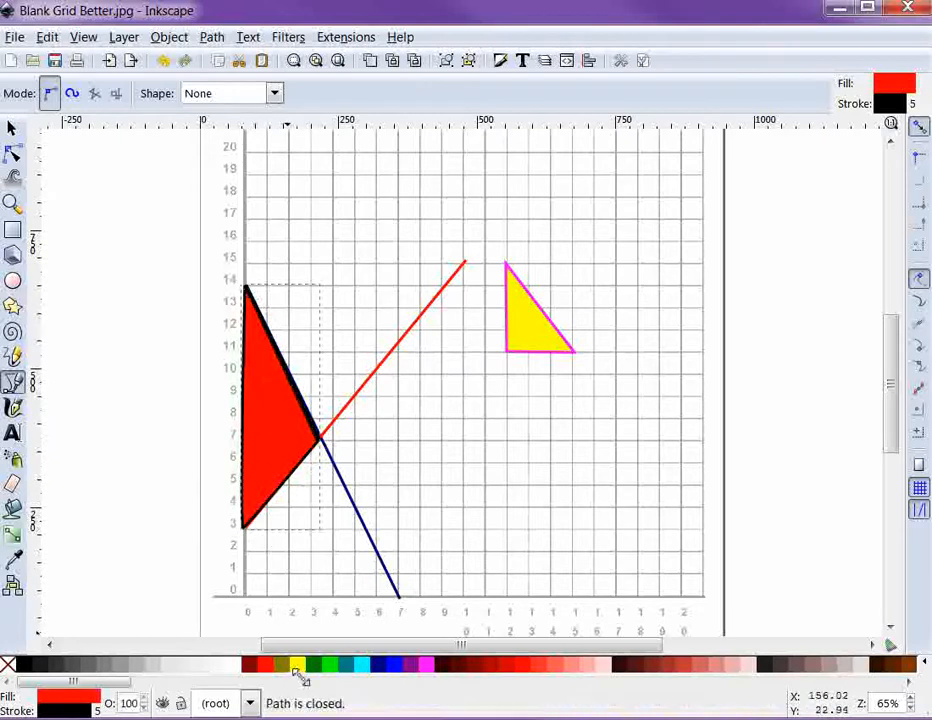
click(299, 663)
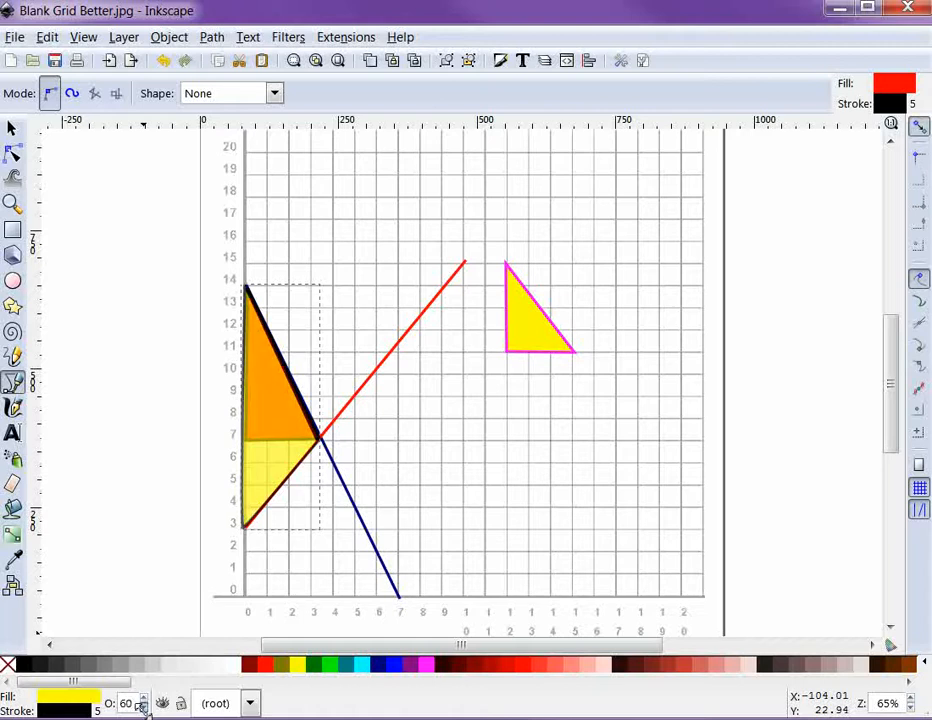
click(142, 708)
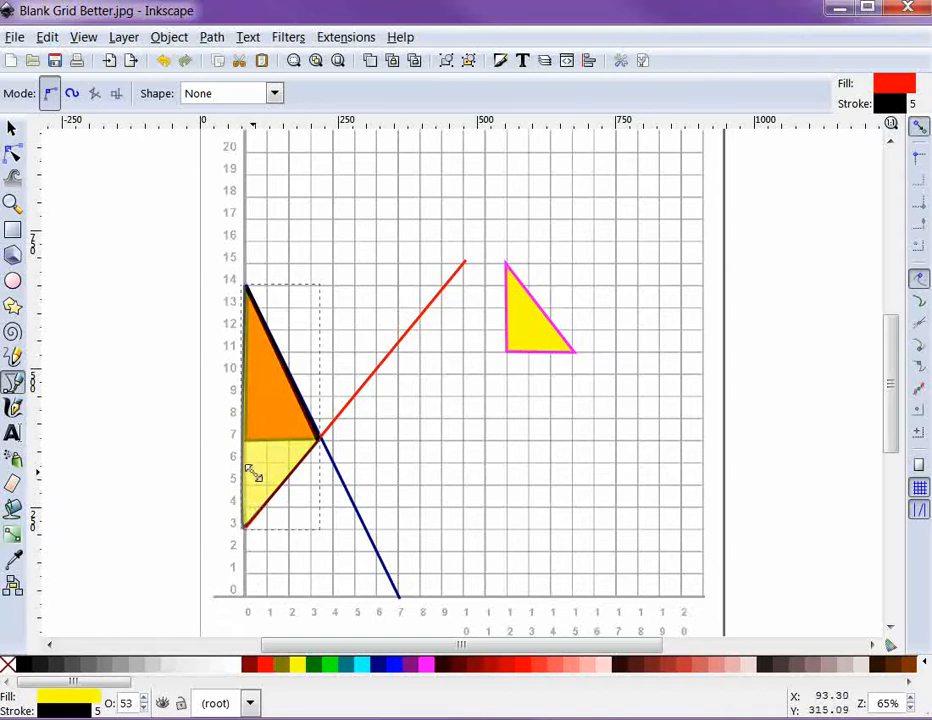
mouse_move(477, 489)
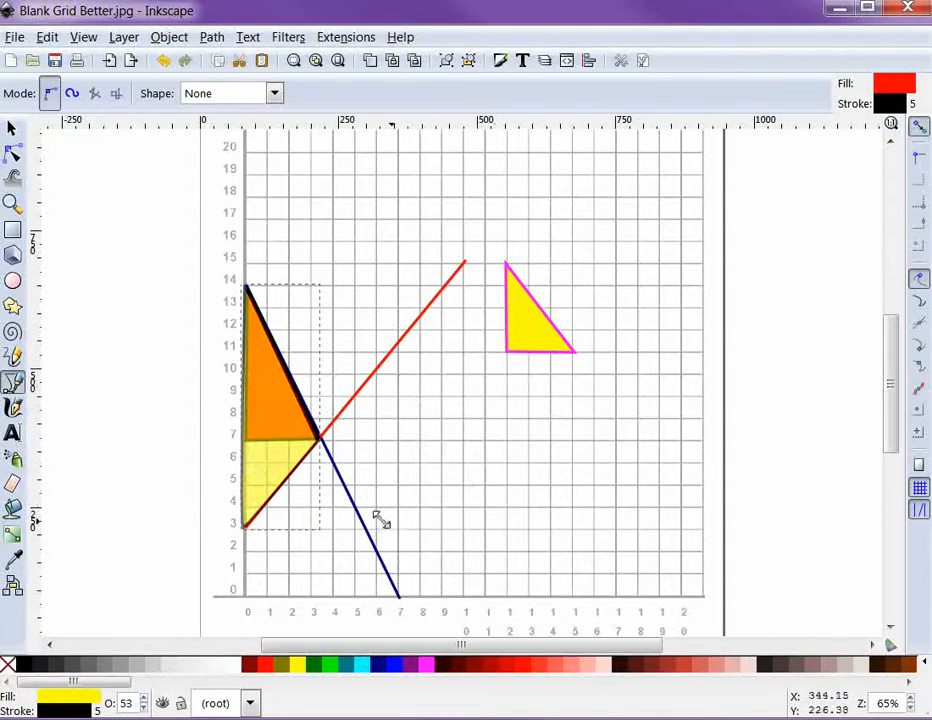
mouse_move(348, 498)
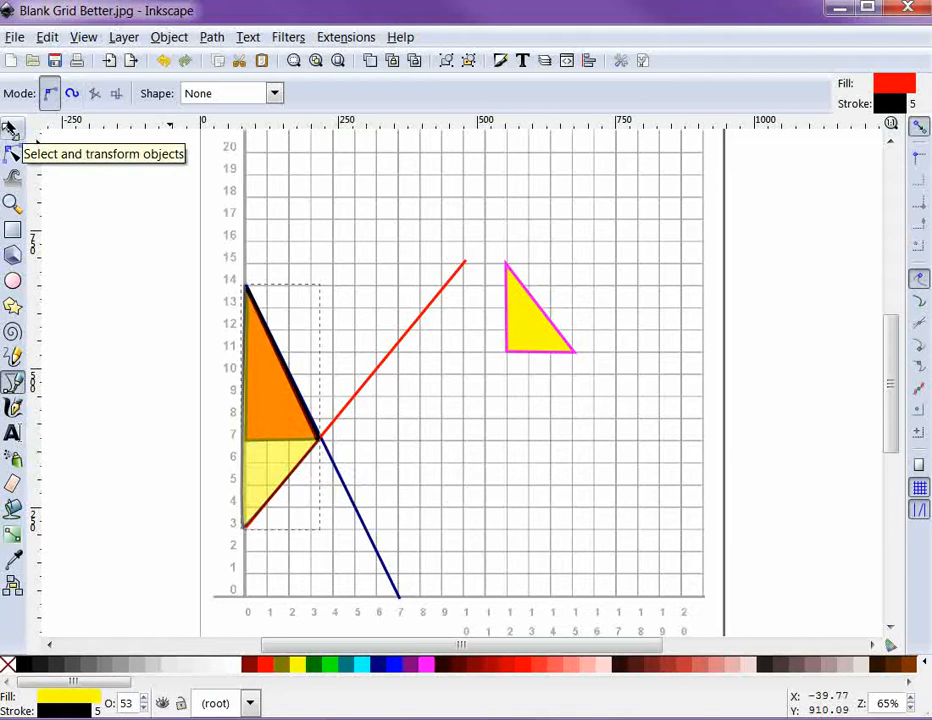
Select the demand line with the Selector tool, ready to duplicate.
click(14, 128)
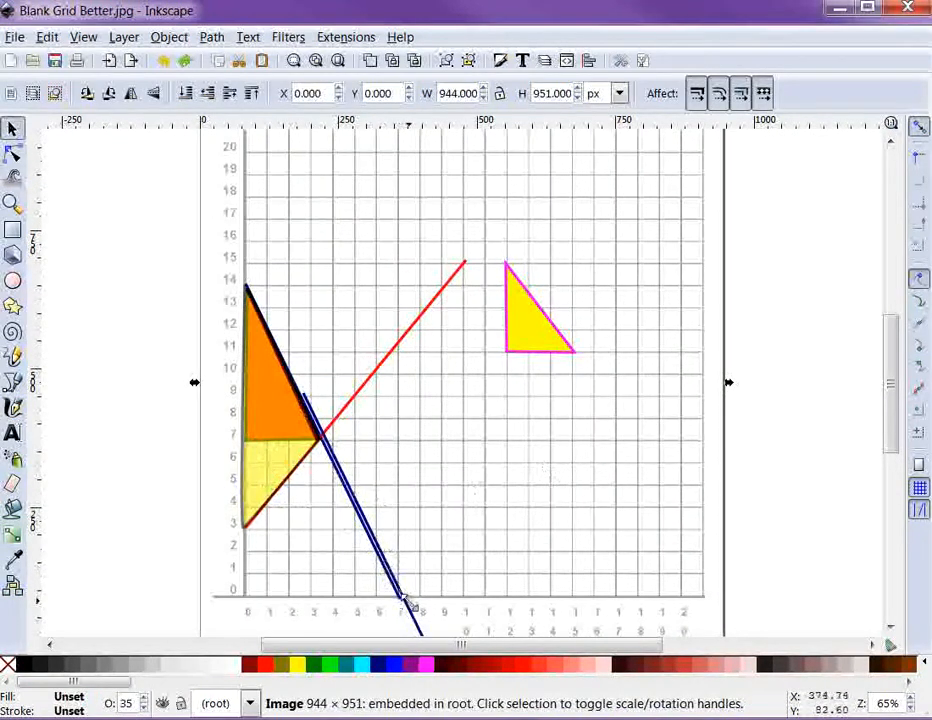
click(405, 600)
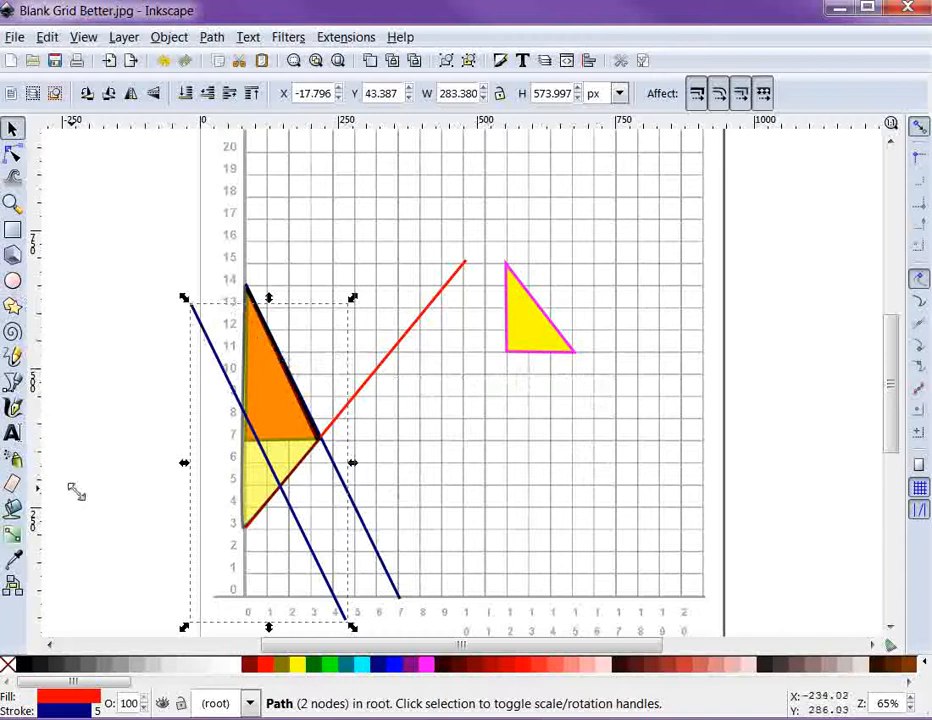
mouse_move(442, 403)
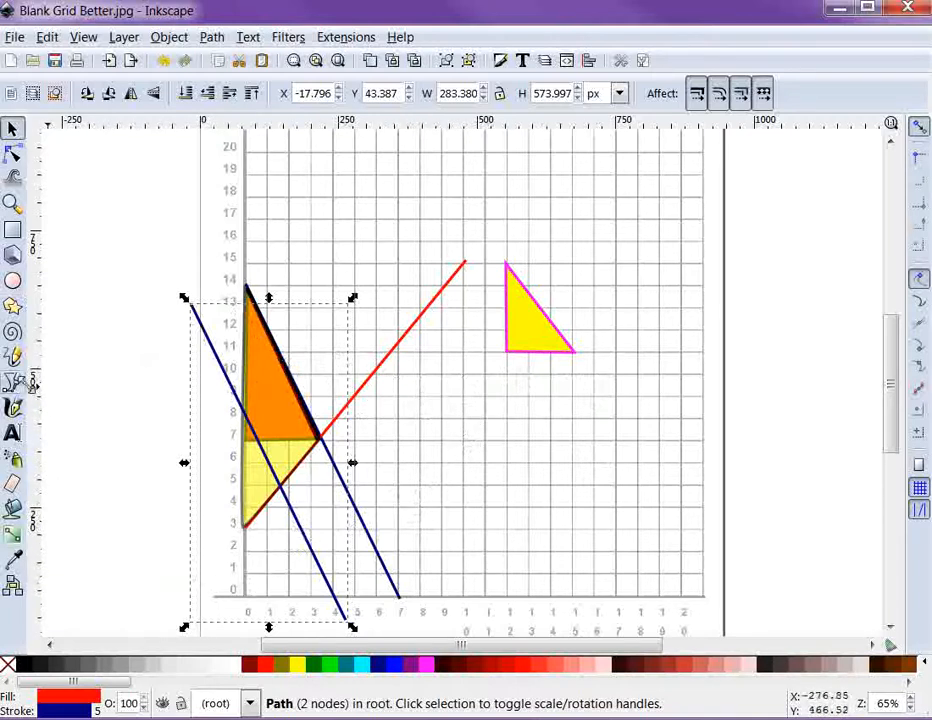
Draw a three-point arrowhead outline with the Bezier tool and remove its fill.
click(14, 381)
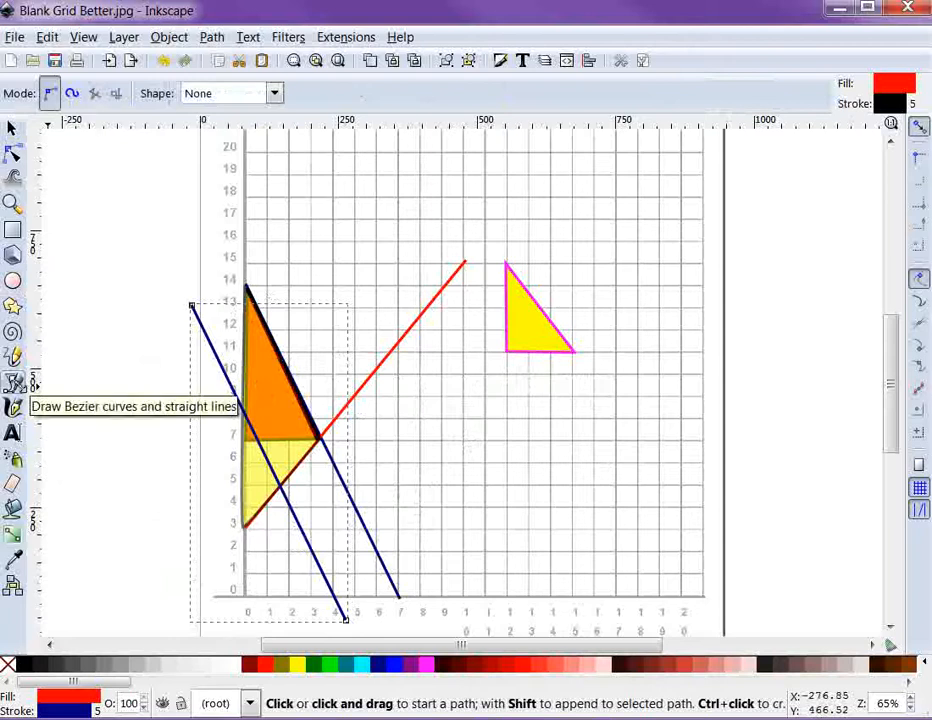
mouse_move(465, 398)
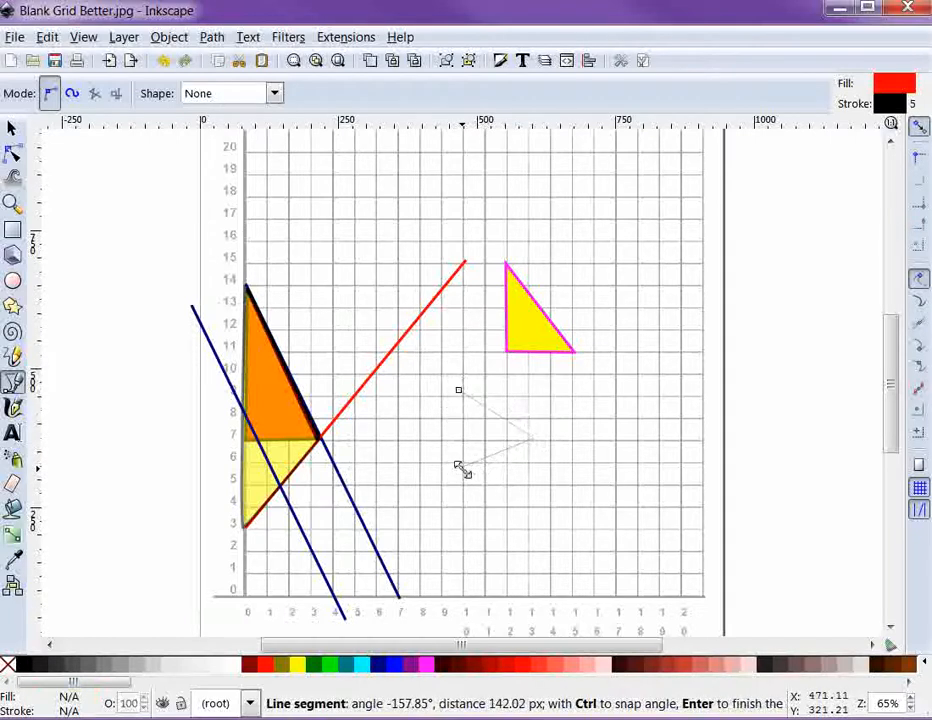
key(Return)
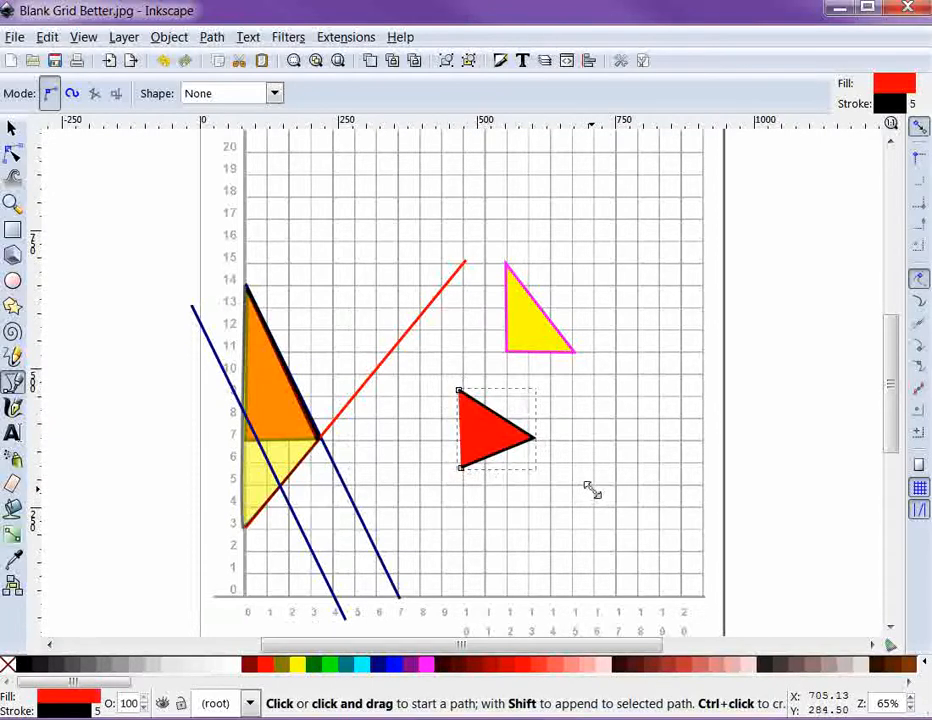
mouse_move(567, 500)
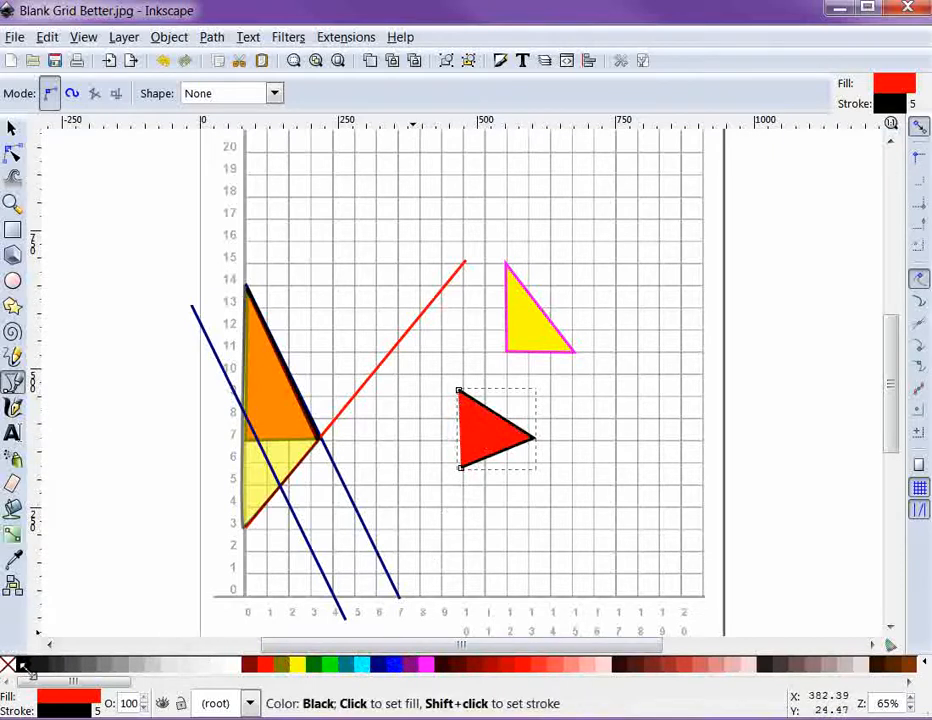
click(9, 663)
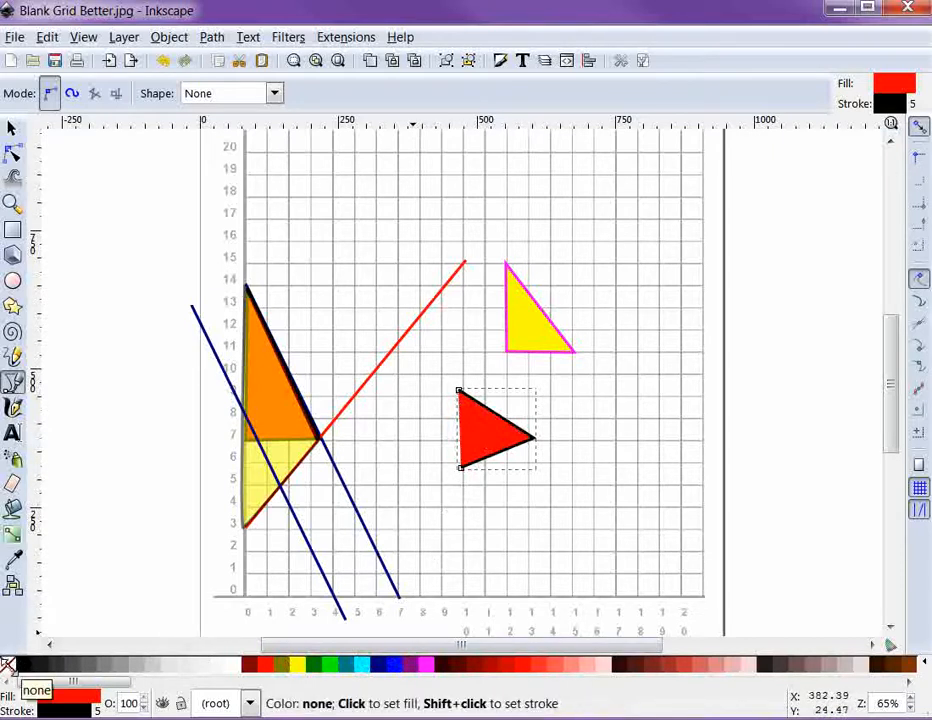
click(8, 664)
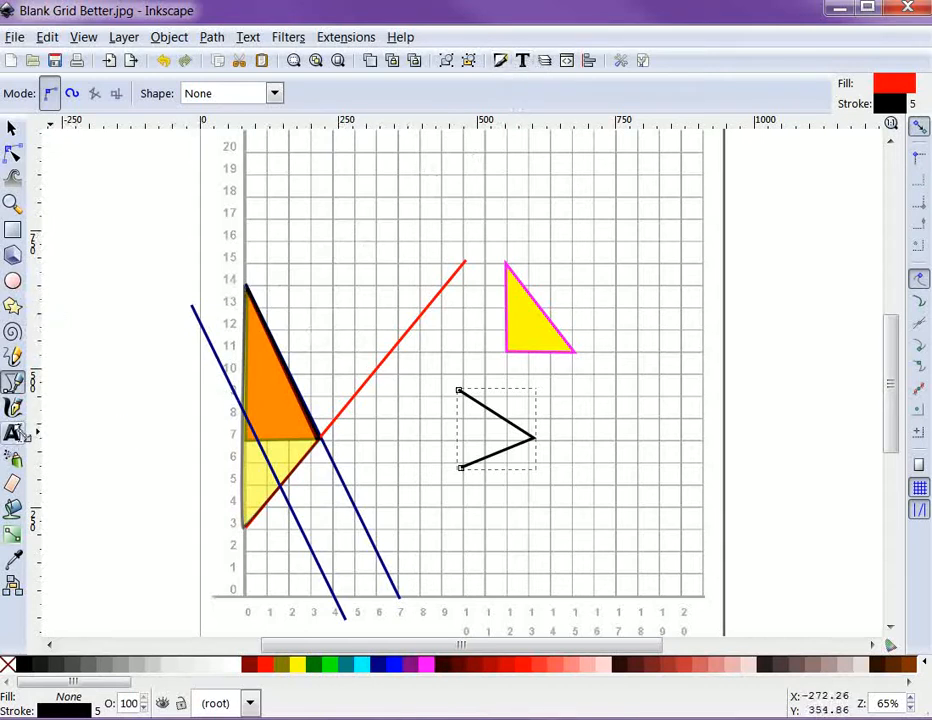
Add text labels 'Demand', 'D2' and 'Supply' beside the lines.
click(13, 433)
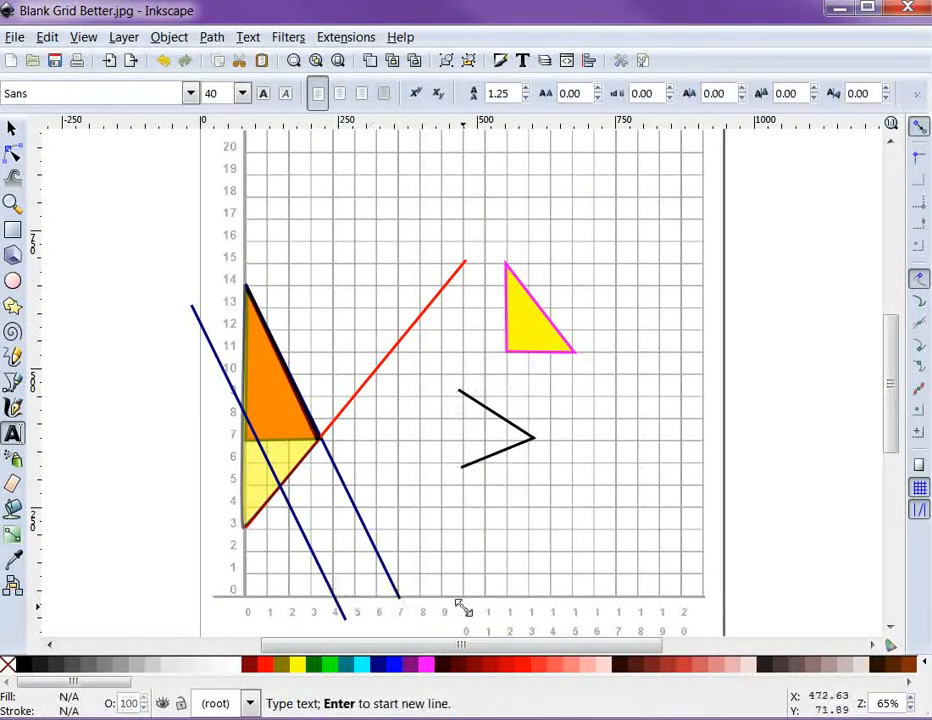
text(Demand)
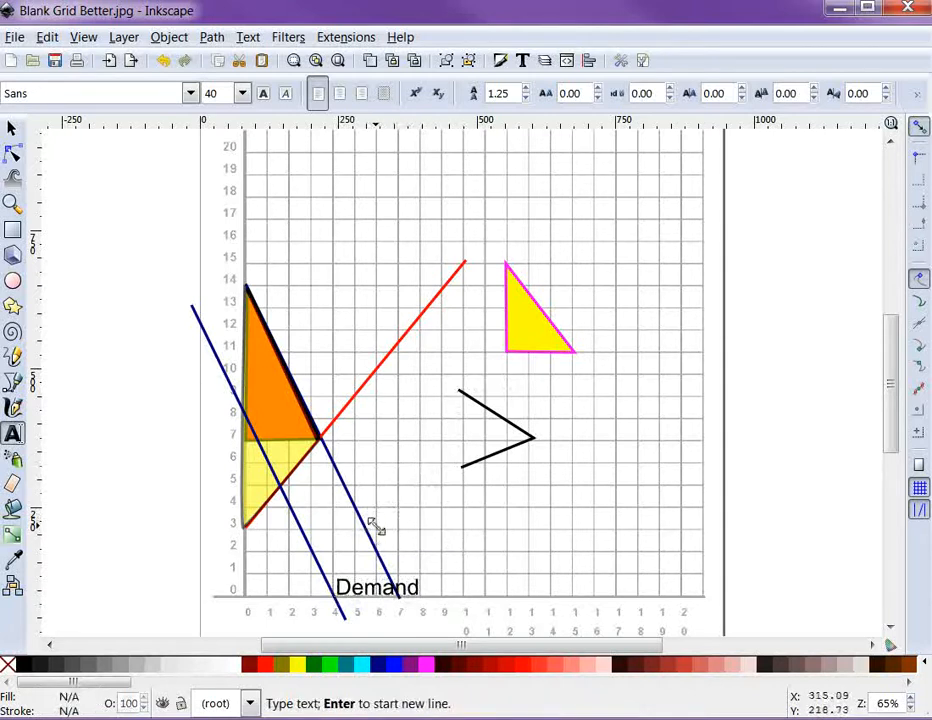
text(D2)
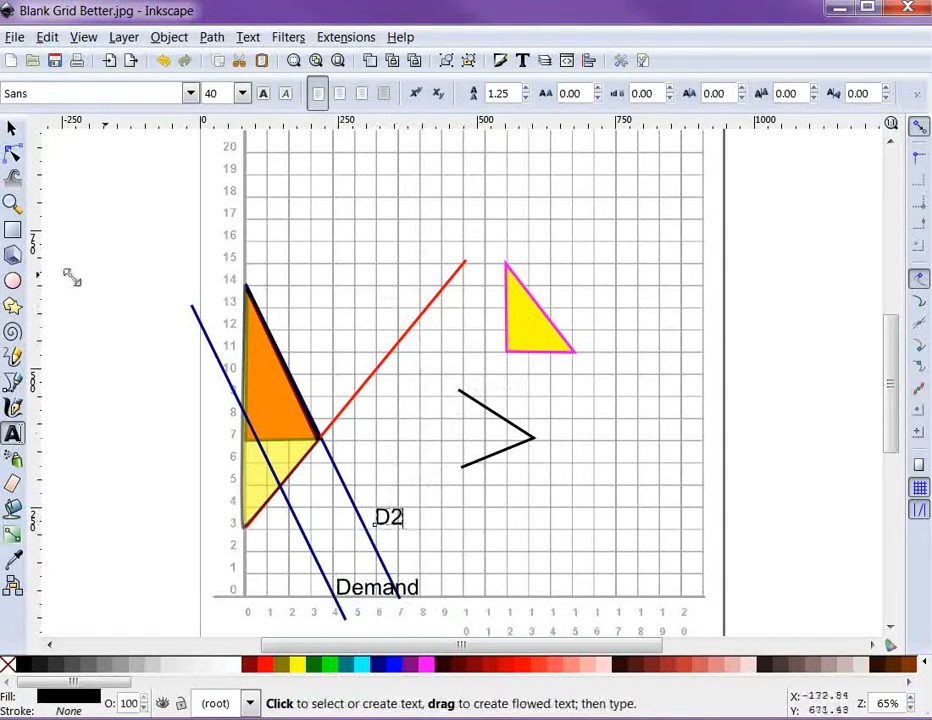
text(S)
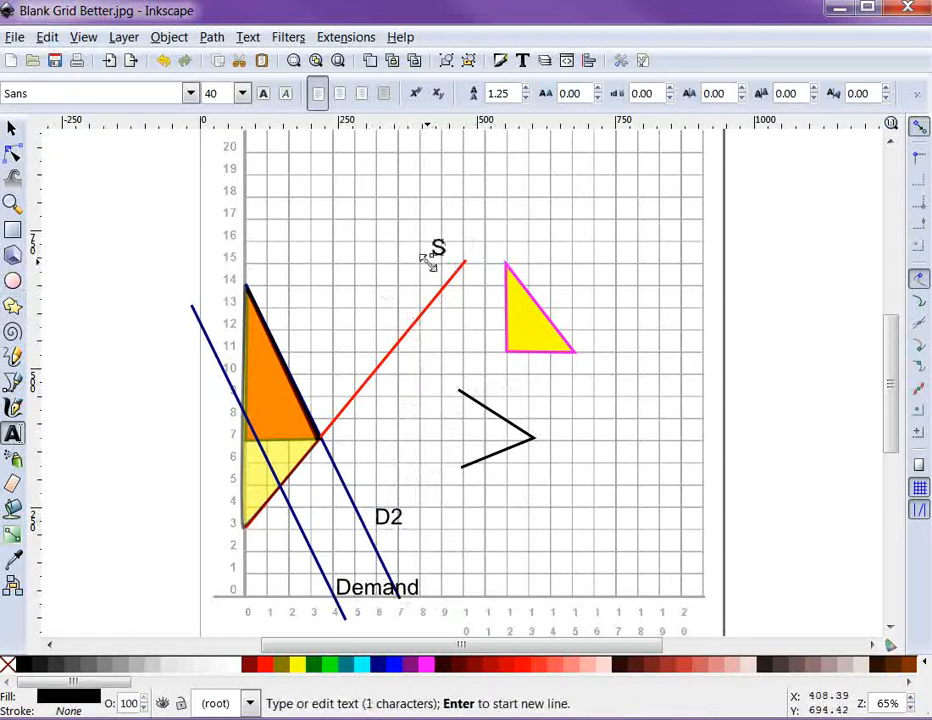
text(upply)
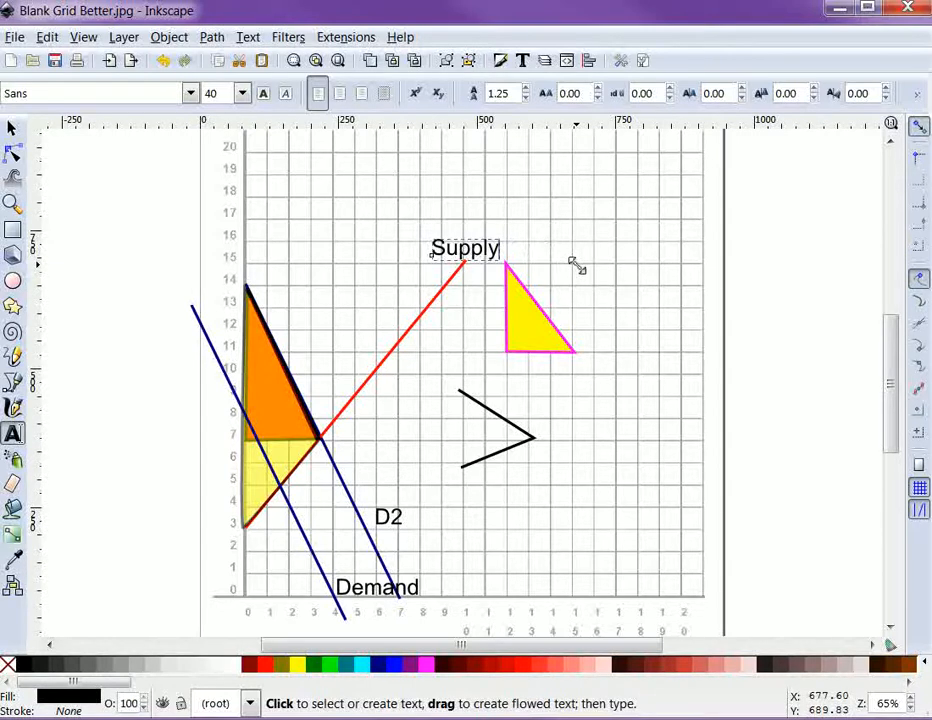
mouse_move(567, 285)
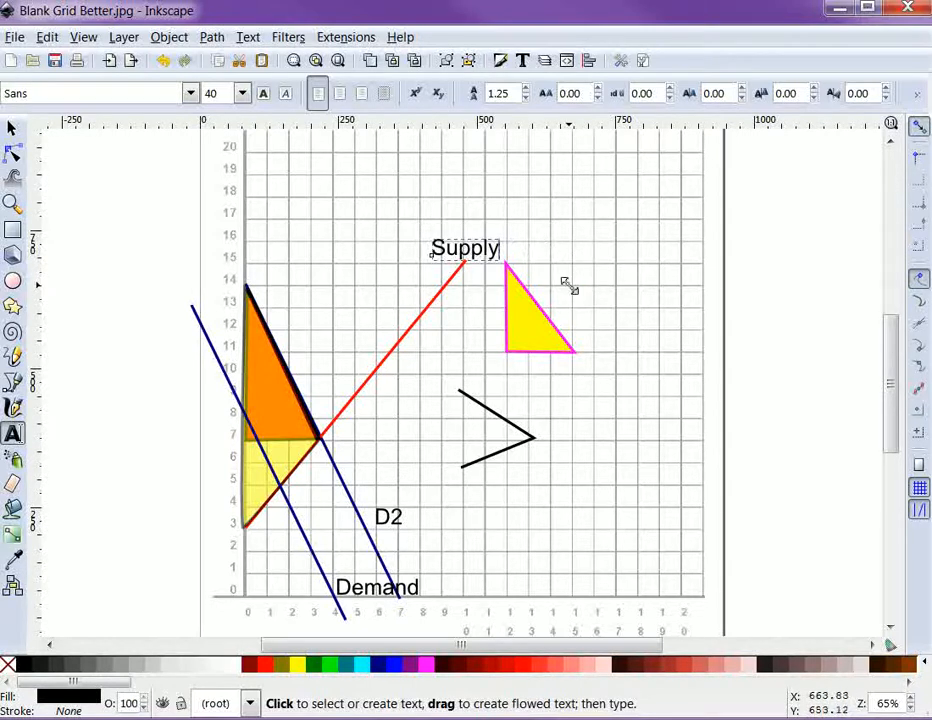
mouse_move(605, 267)
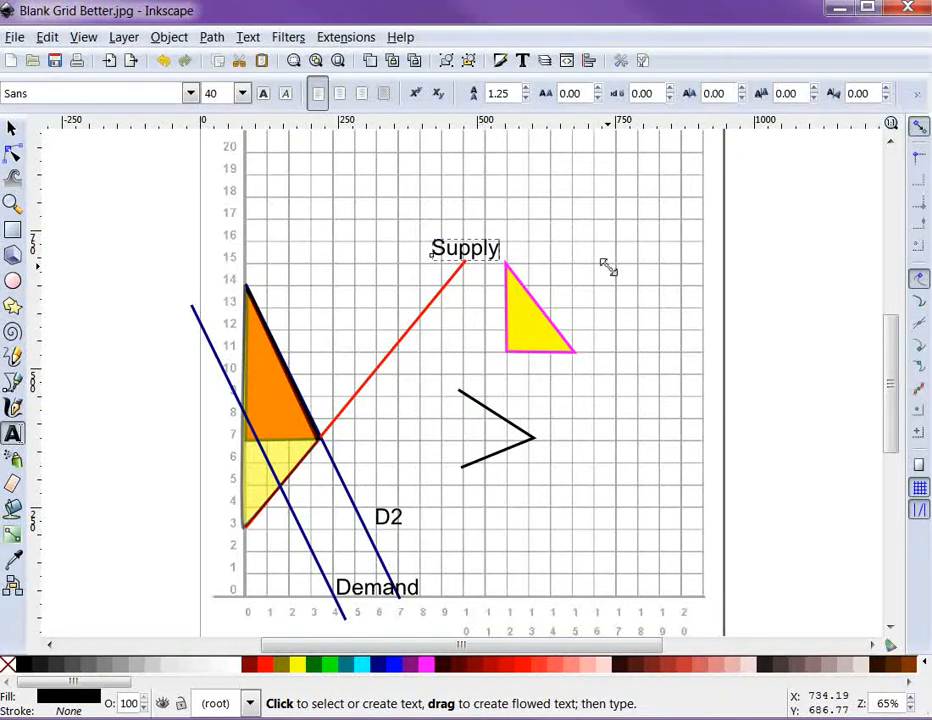